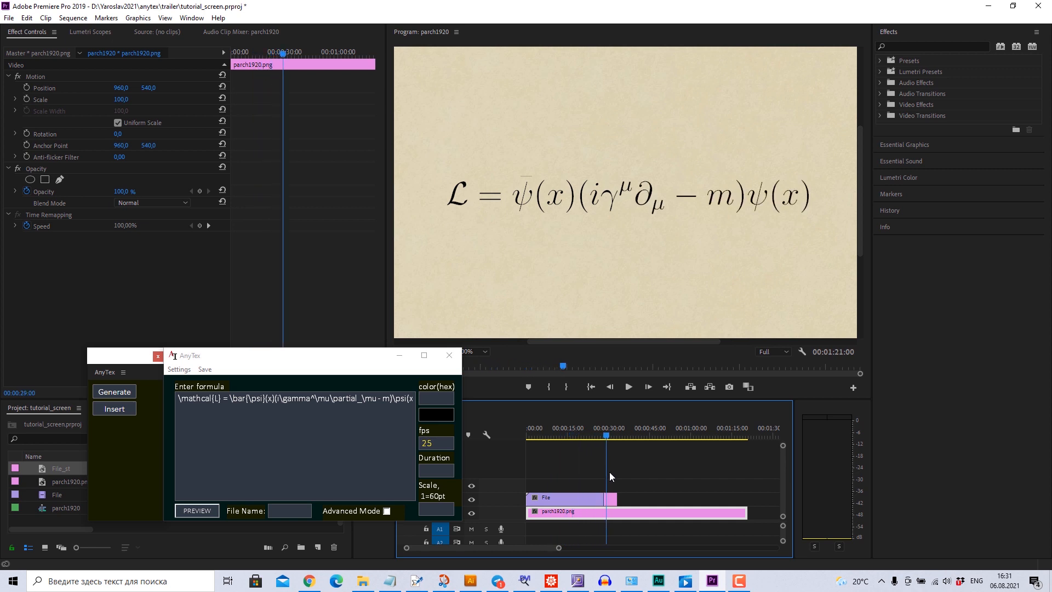
Scrub through the formula animation and select the kram formula clip on the timeline
{"action": "left_click", "coordinate": [527, 435]}
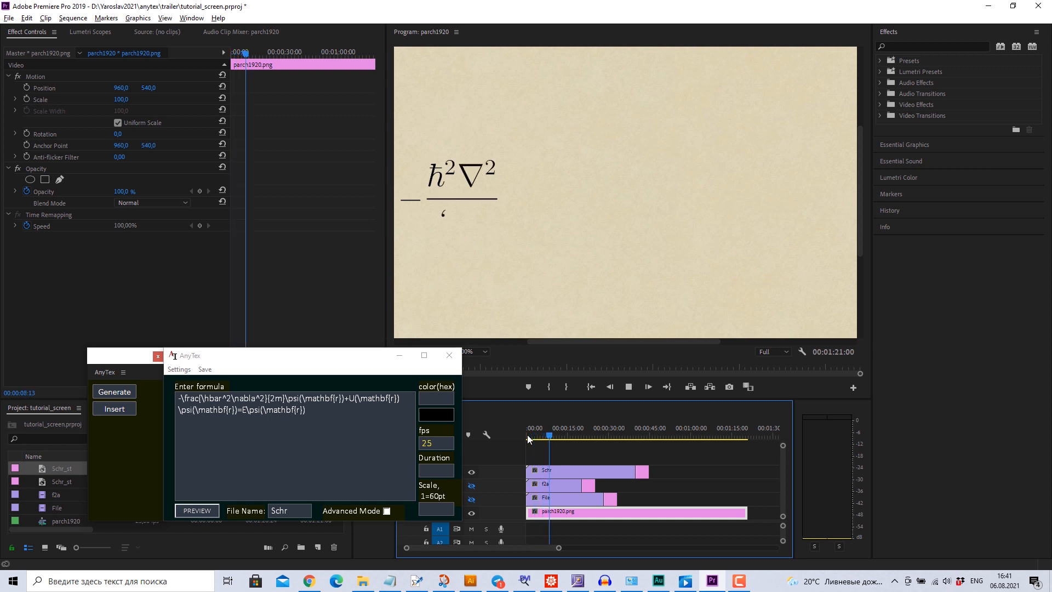
{"action": "left_click", "coordinate": [584, 436]}
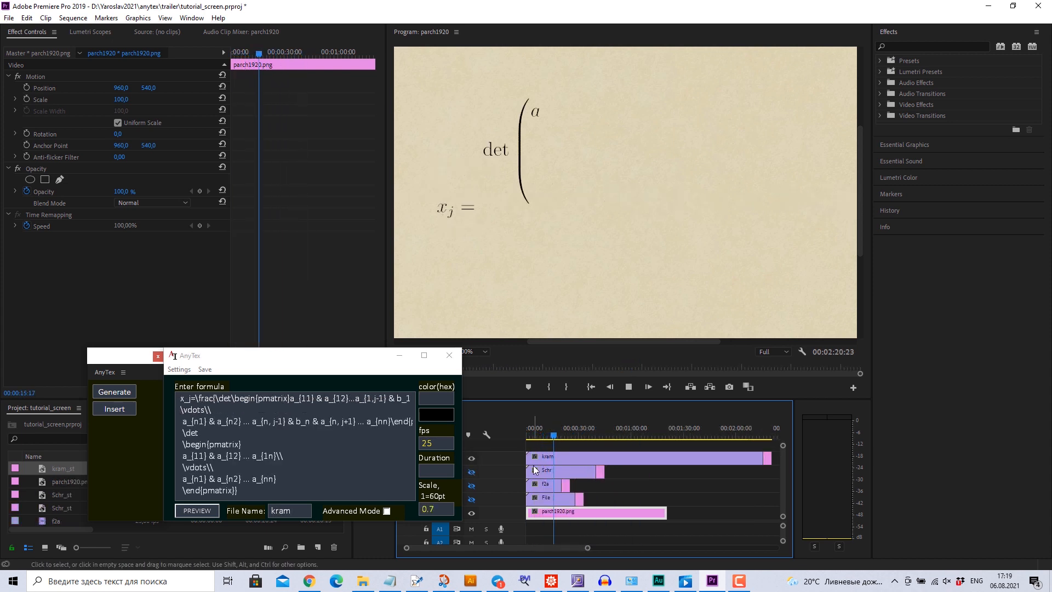
{"action": "left_click", "coordinate": [616, 436]}
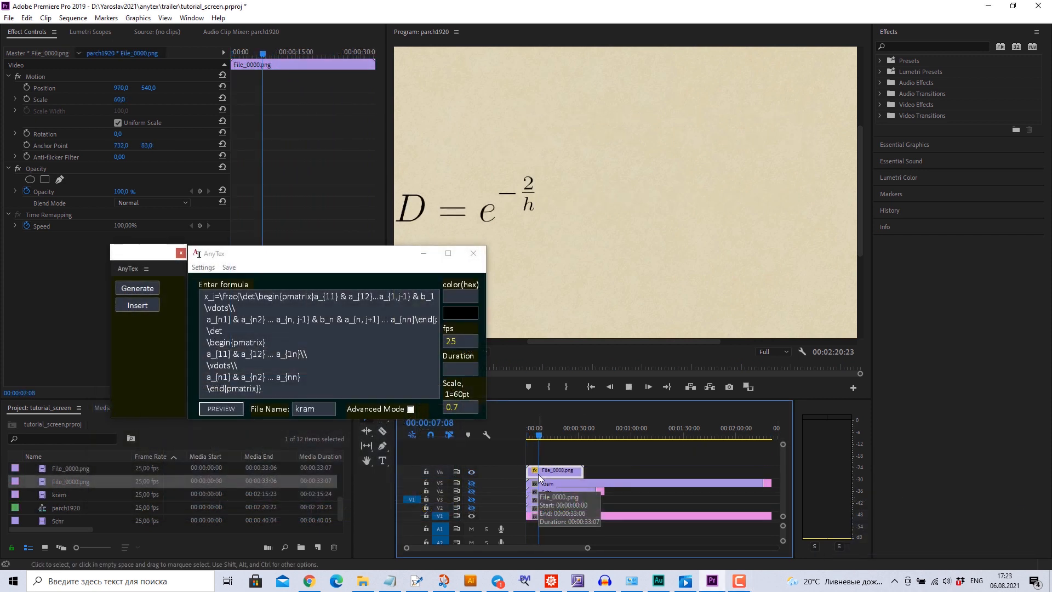
Select the File_0000.png clip and scrub ahead to watch the path-integral formula write itself
{"action": "left_click", "coordinate": [648, 387]}
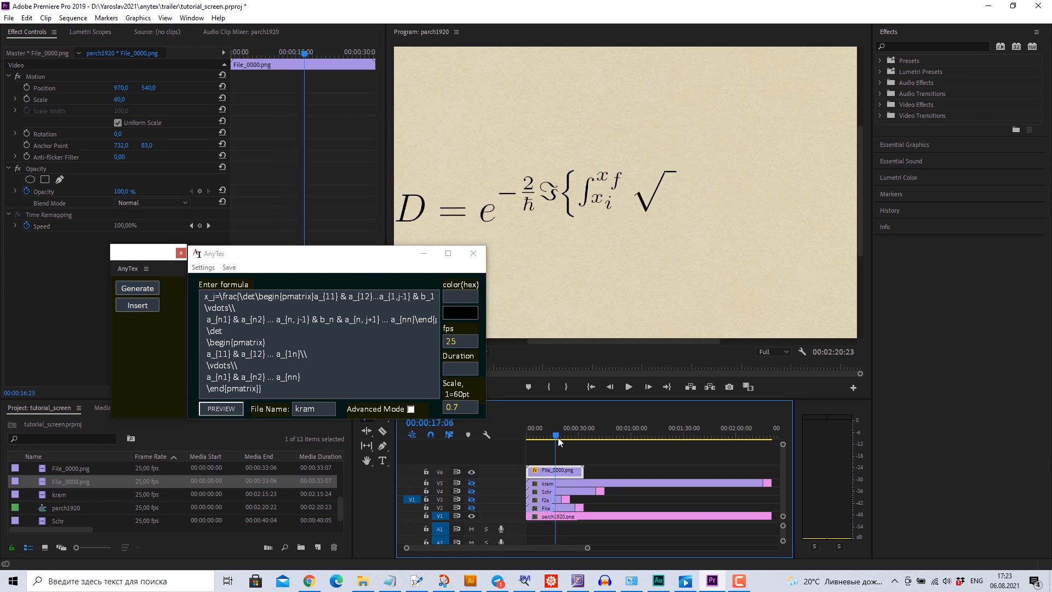
{"action": "left_click", "coordinate": [578, 437]}
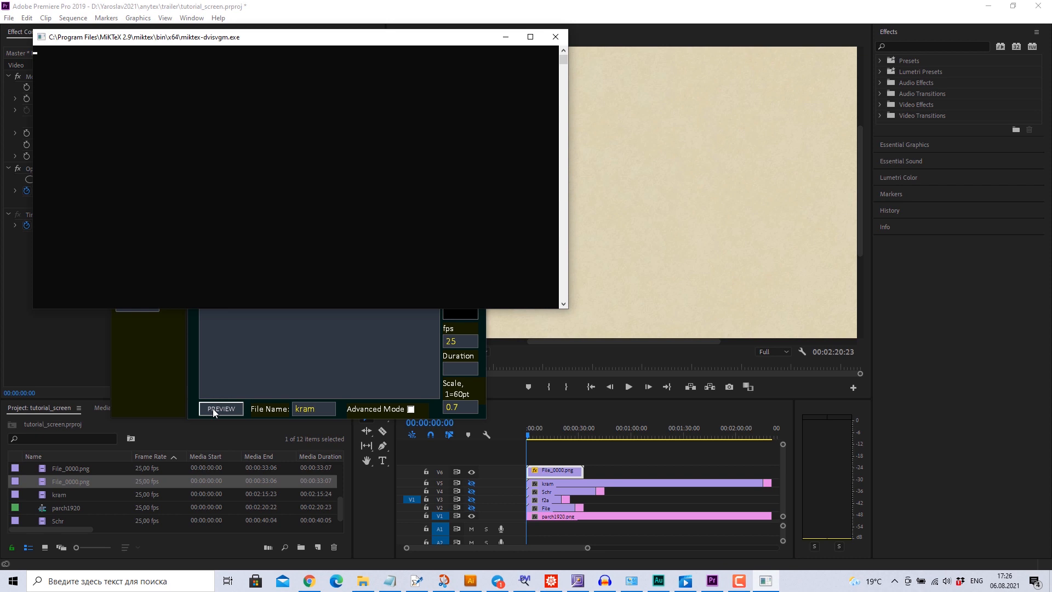
Preview the correlator formula, generate its frames at scale 0.7 and scrub to watch it animate
{"action": "left_click", "coordinate": [220, 409]}
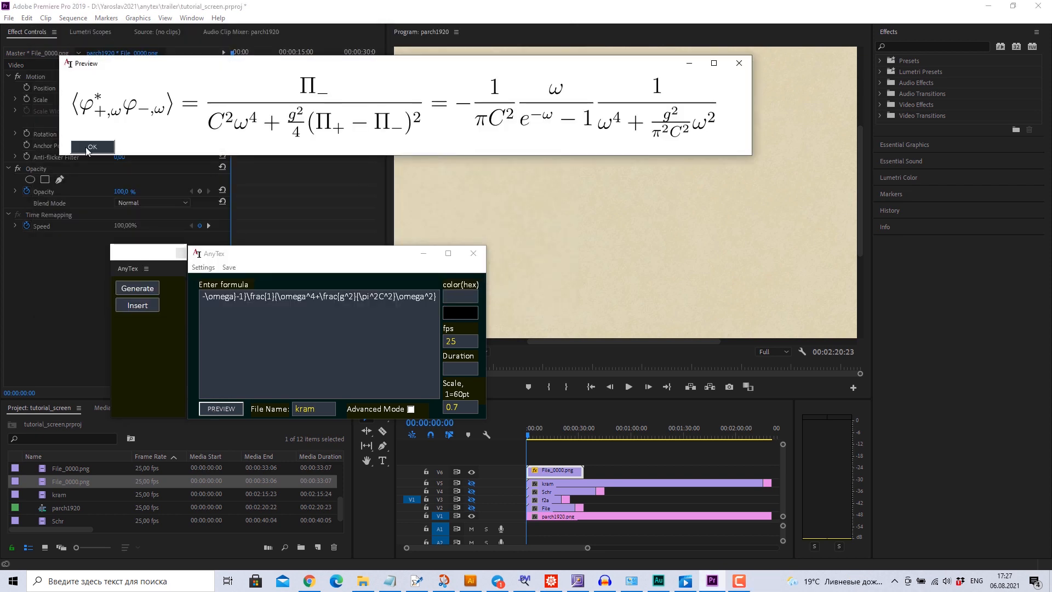
{"action": "left_click", "coordinate": [92, 146]}
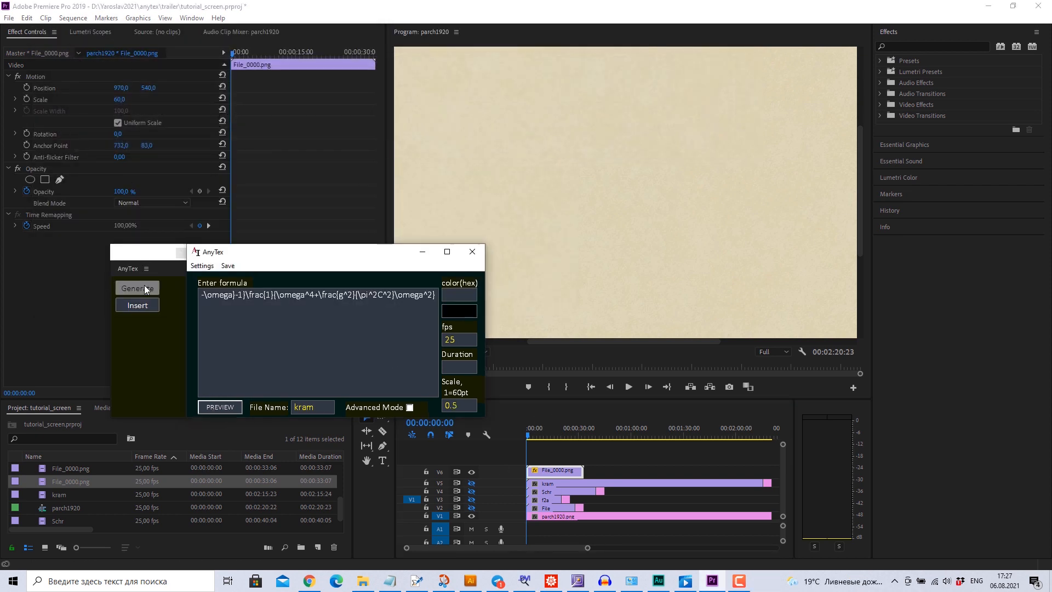
{"action": "left_click", "coordinate": [137, 288]}
{"action": "type", "text": "0.7"}
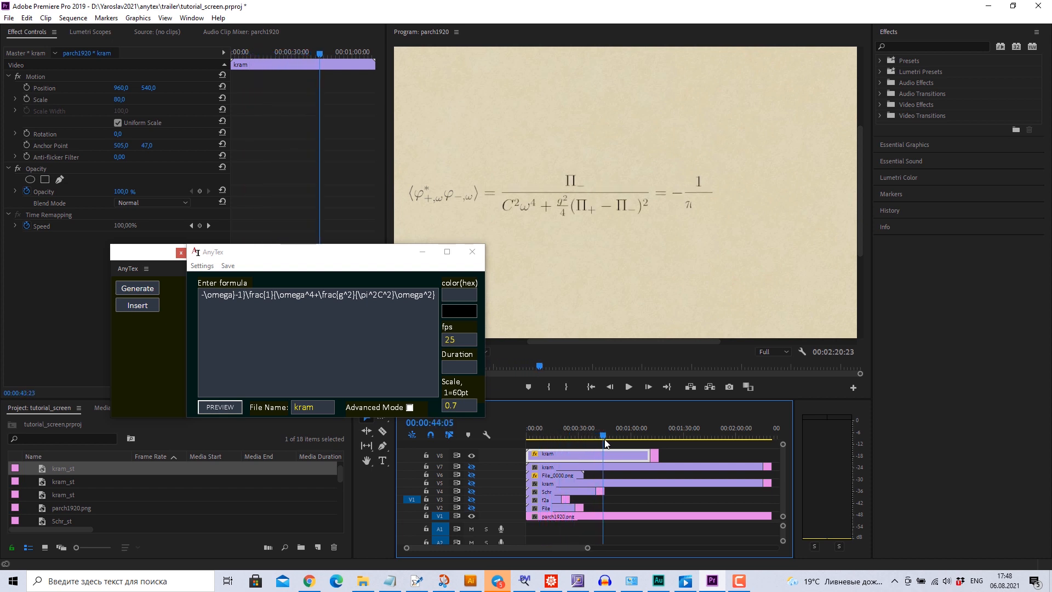
{"action": "left_click", "coordinate": [643, 446]}
{"action": "type", "text": "mik"}
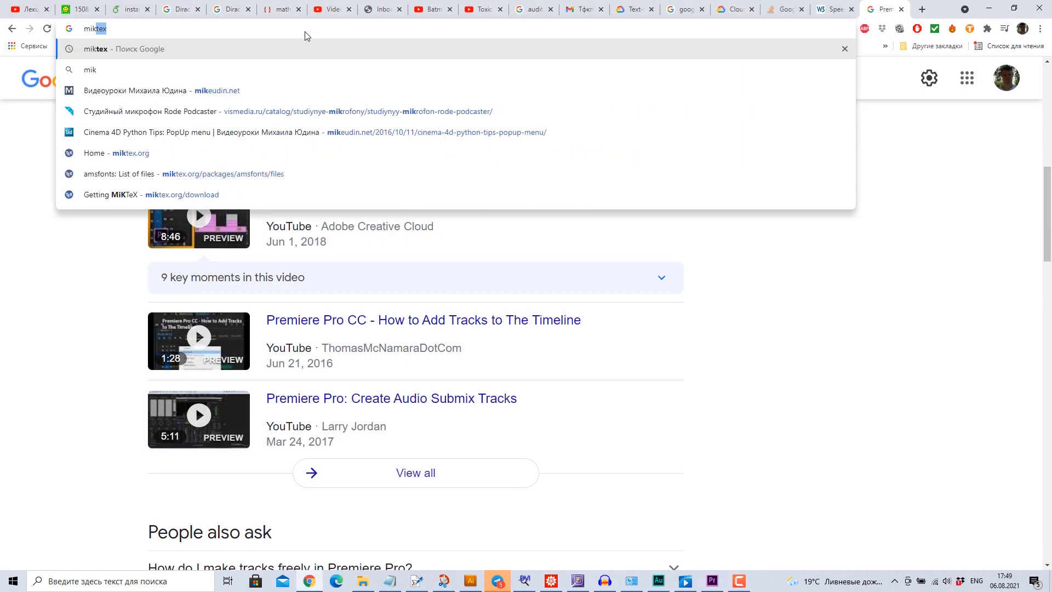
Search for miktex, visit miktex.org and search there for texlive
{"action": "key", "text": "Return"}
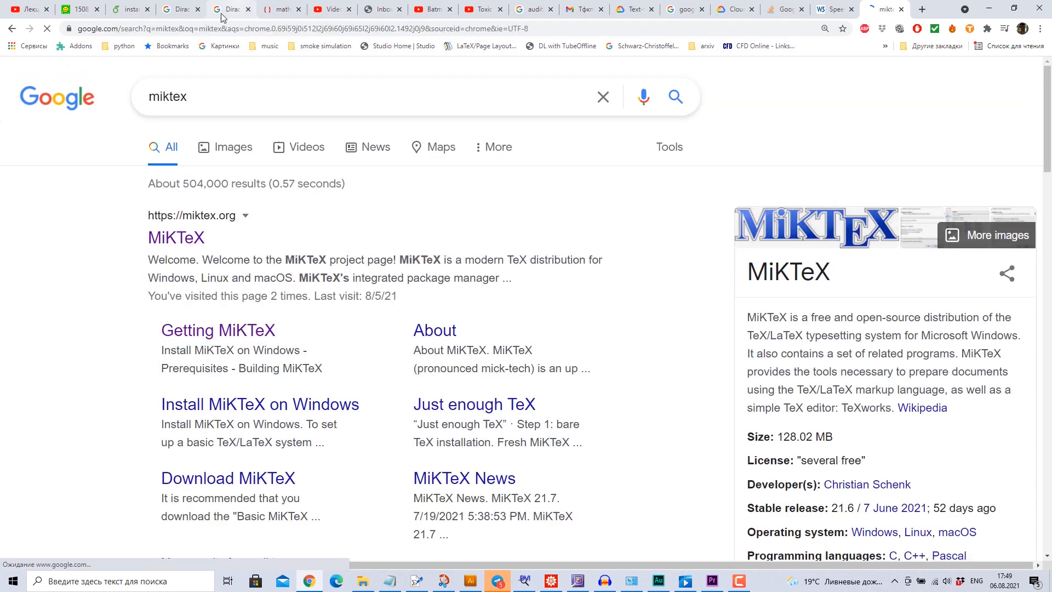
{"action": "left_click", "coordinate": [175, 238]}
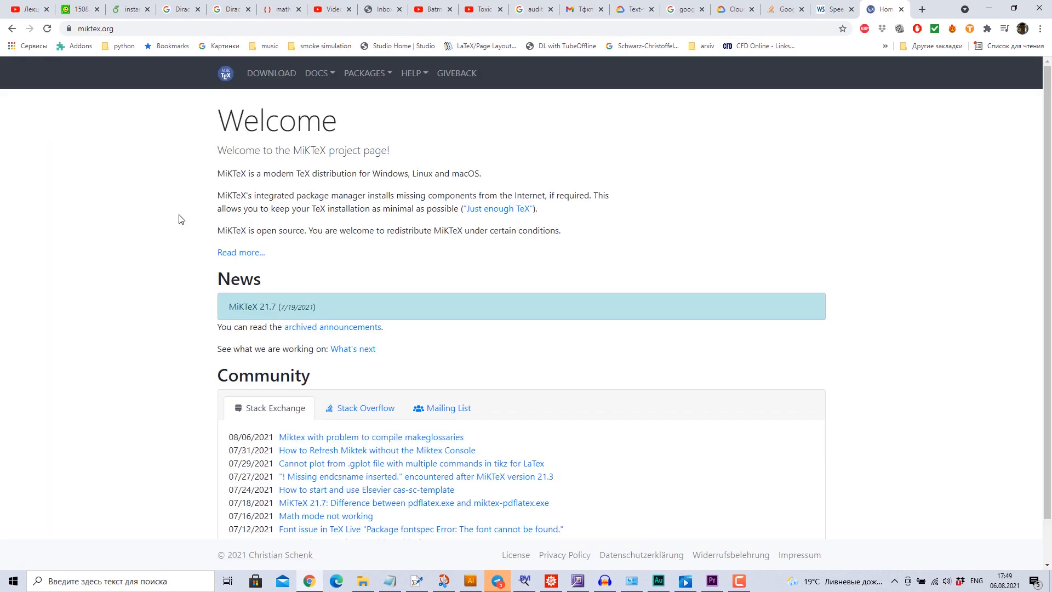
{"action": "type", "text": "texlive"}
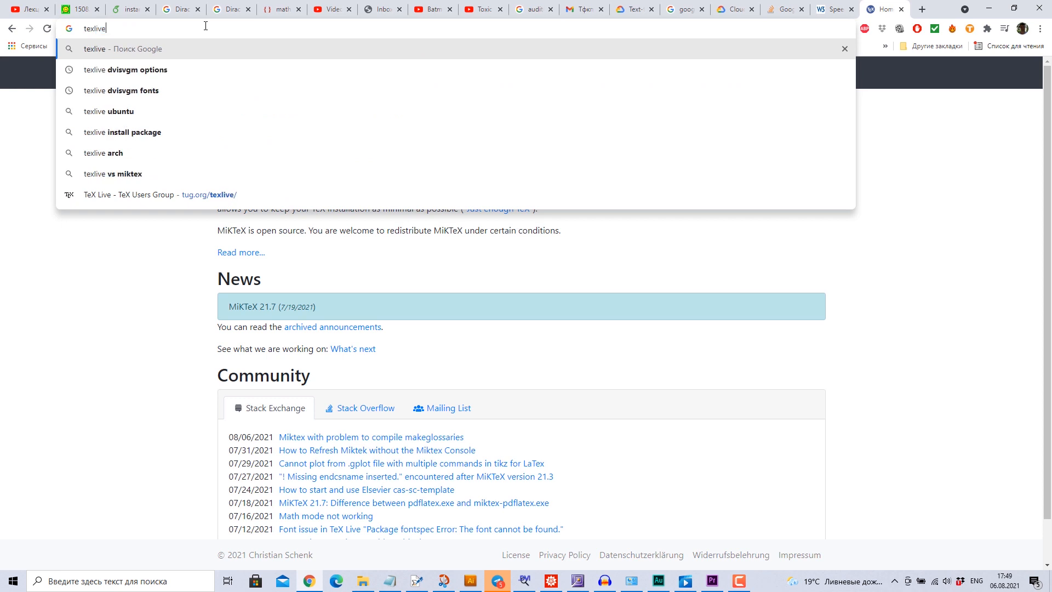
{"action": "left_click", "coordinate": [154, 195]}
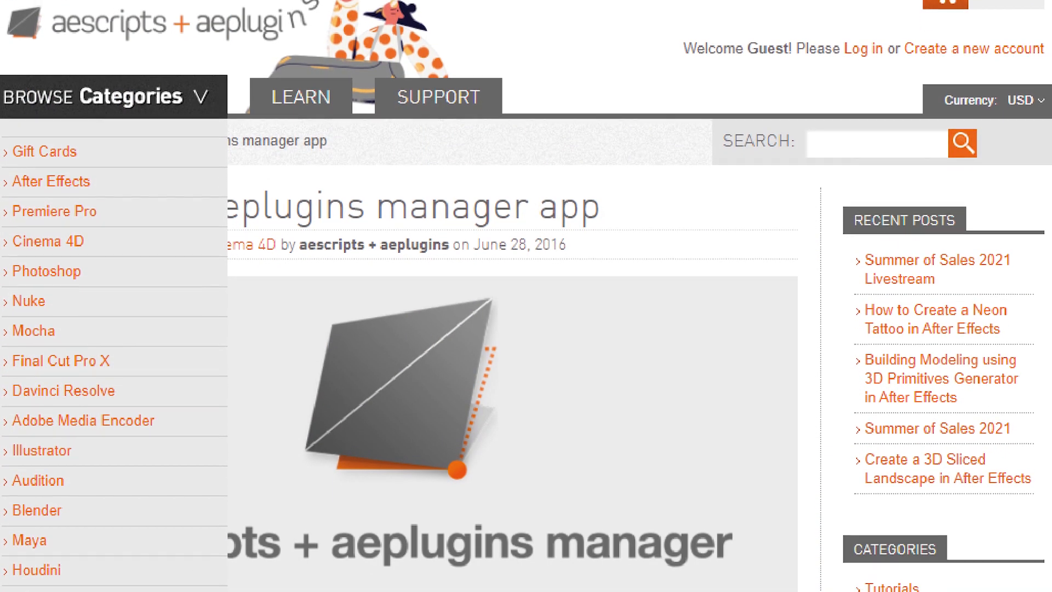
{"action": "scroll", "scroll_direction": "down", "scroll_amount": 3}
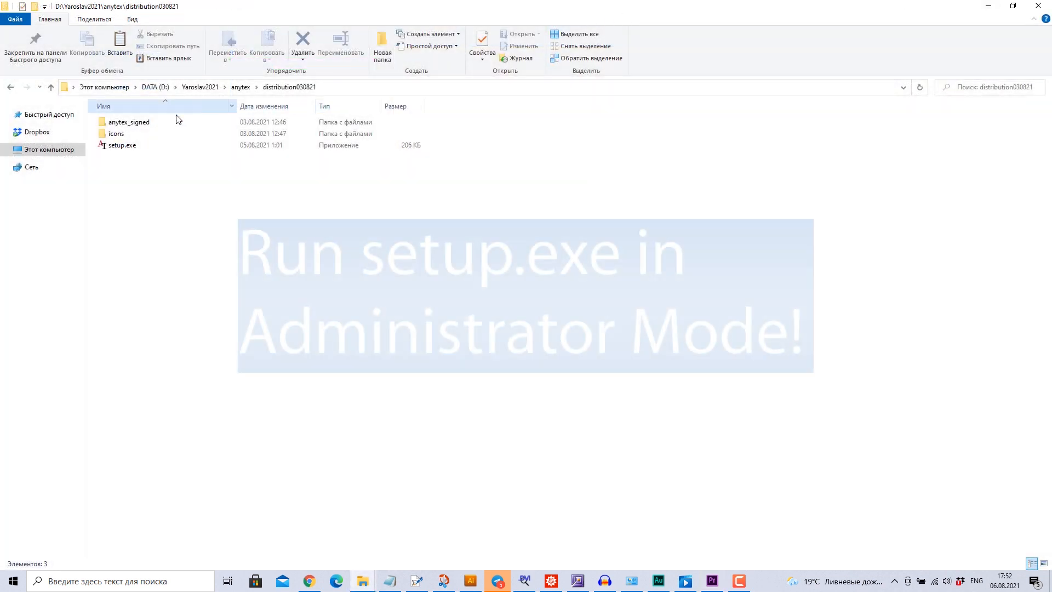
Run setup.exe as administrator and browse into the MiKTeX bin\x64 folder
{"action": "right_click", "coordinate": [121, 144]}
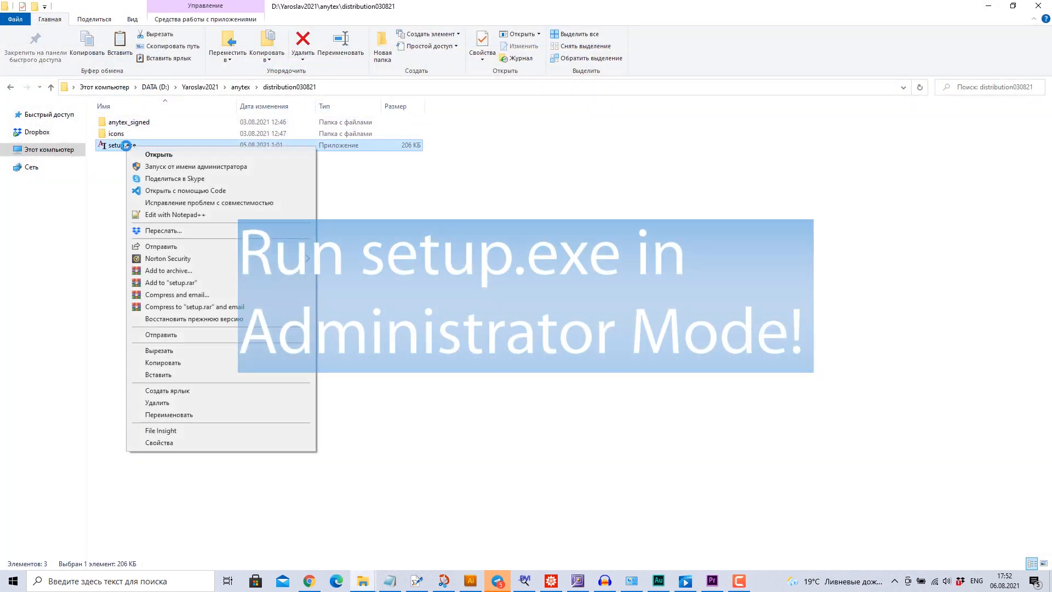
{"action": "left_click", "coordinate": [196, 166]}
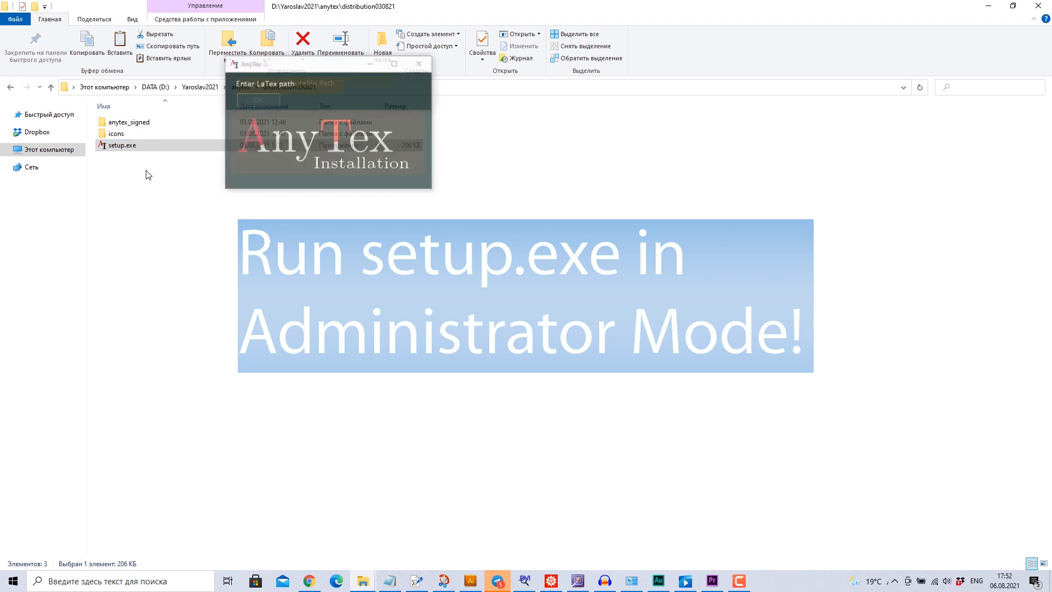
{"action": "left_click", "coordinate": [257, 100]}
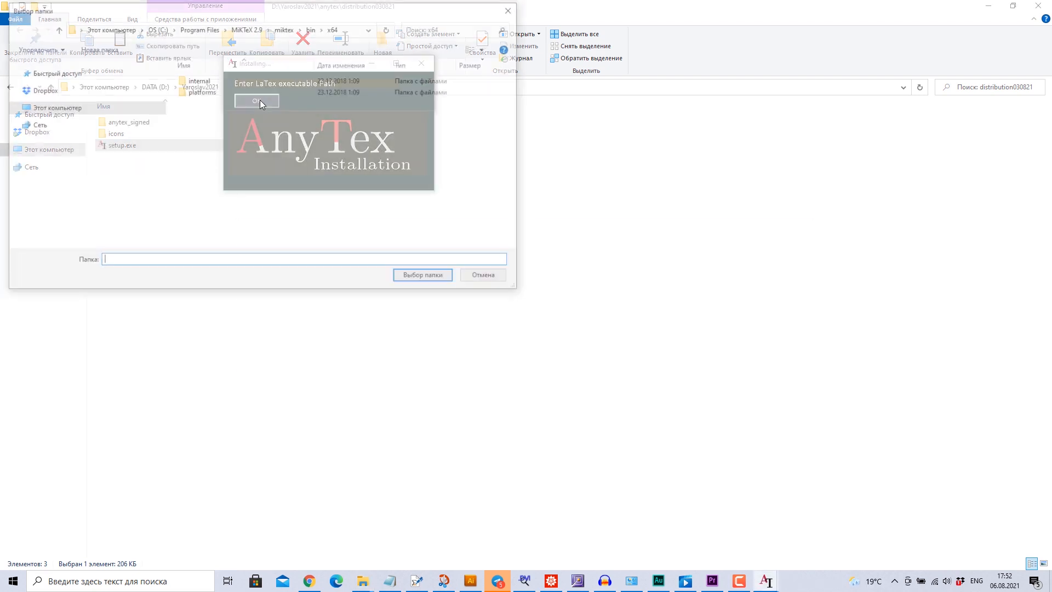
{"action": "left_click", "coordinate": [257, 101]}
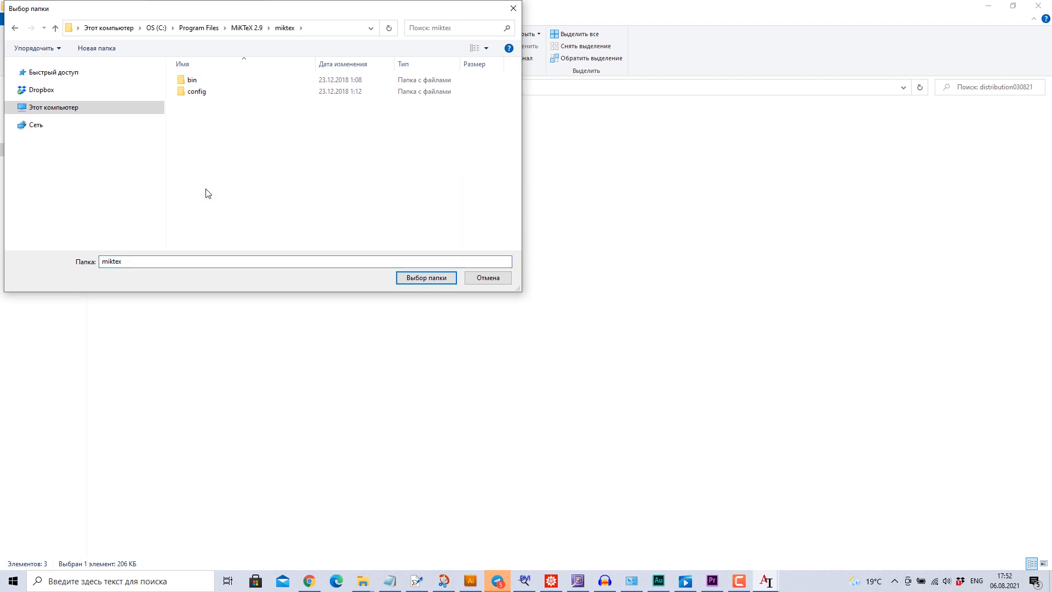
{"action": "double_click", "coordinate": [192, 79]}
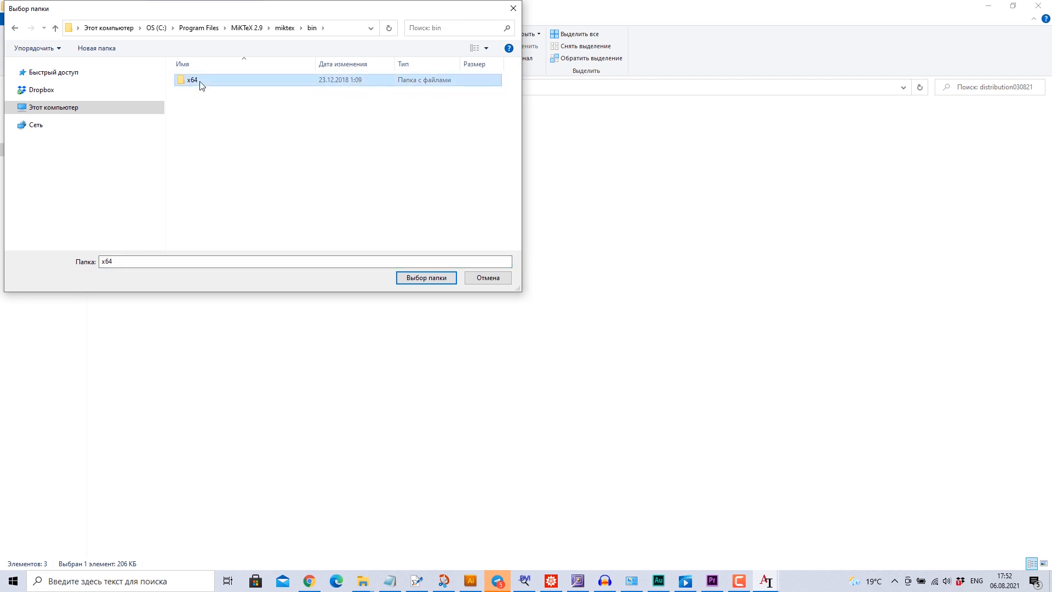
{"action": "left_click", "coordinate": [425, 277]}
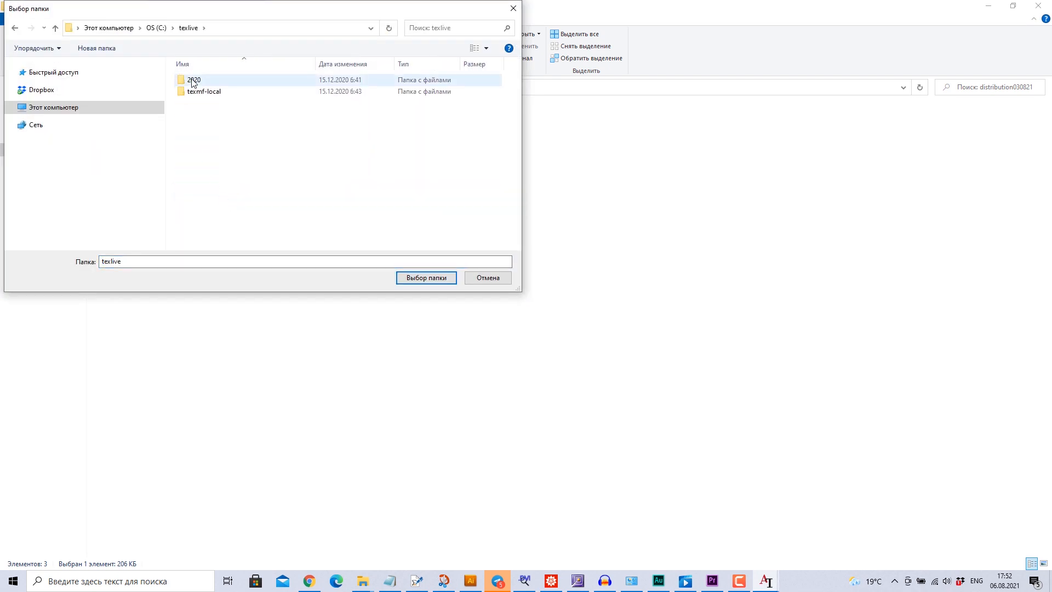
Choose texlive\2020\bin\win32 as the LaTeX path and close the installer on completion
{"action": "double_click", "coordinate": [194, 80]}
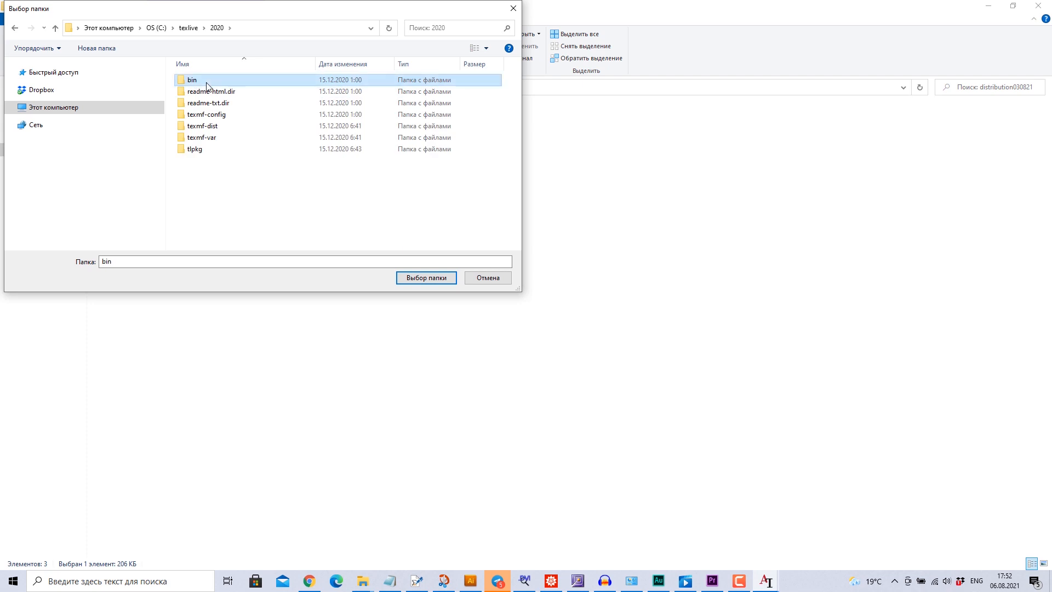
{"action": "double_click", "coordinate": [192, 79]}
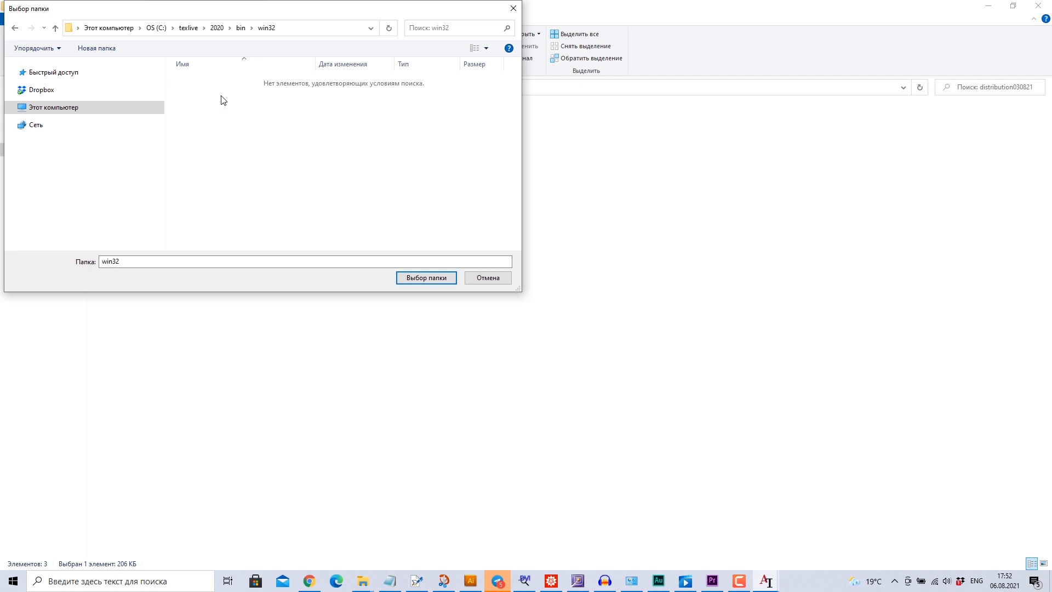
{"action": "left_click", "coordinate": [425, 277]}
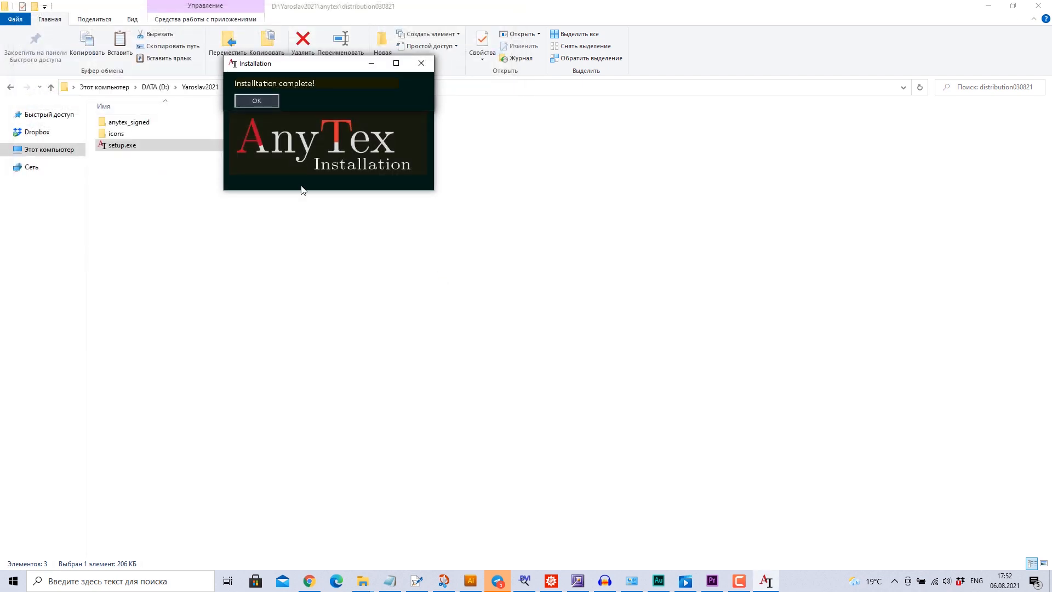
{"action": "left_click", "coordinate": [257, 99]}
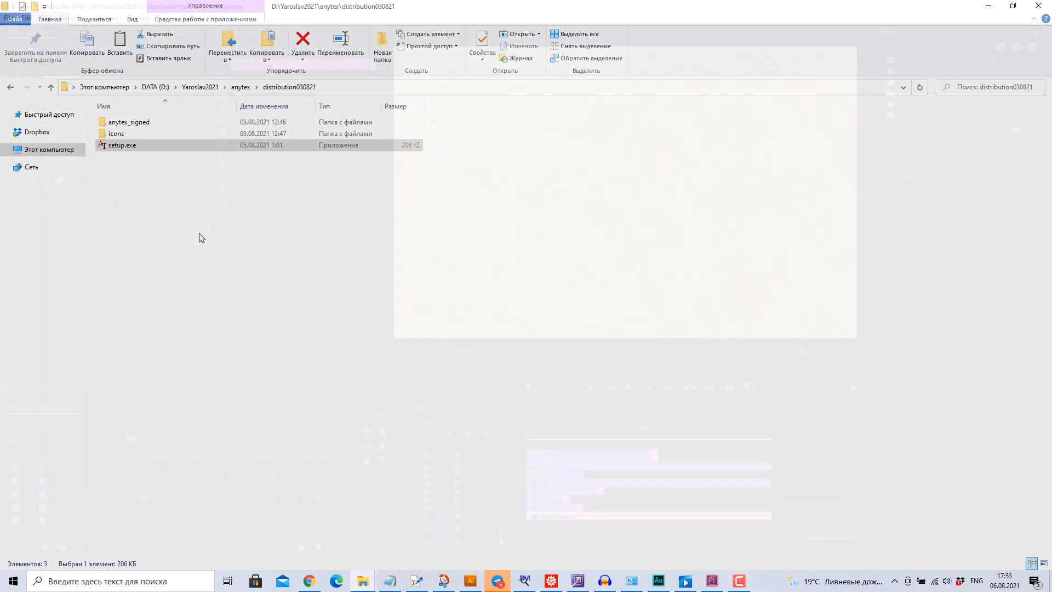
{"action": "left_click", "coordinate": [191, 17]}
{"action": "type", "text": "pre"}
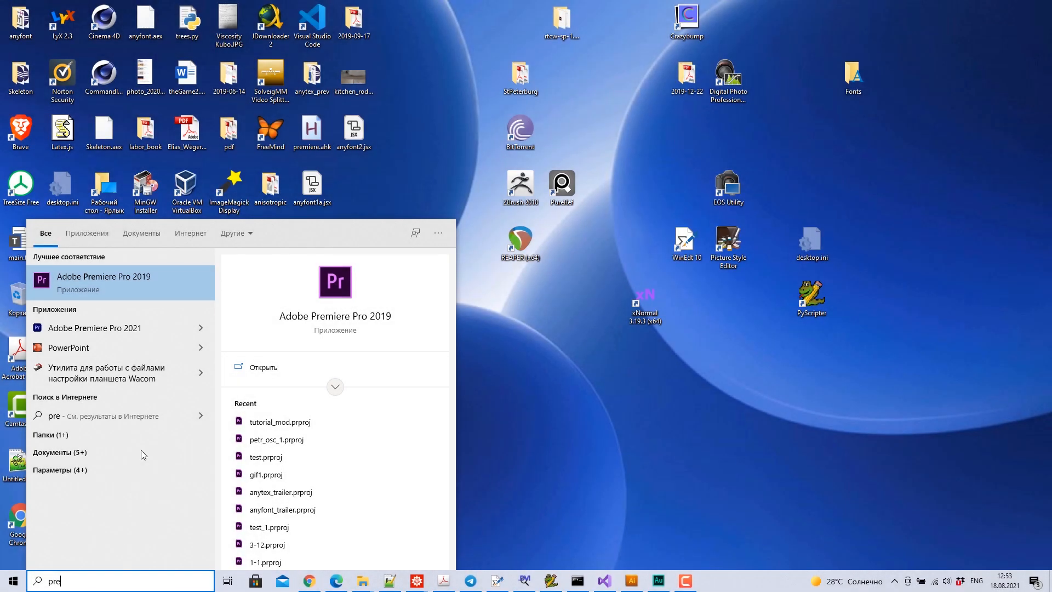
Launch Adobe Premiere Pro 2019 from the Start menu search results
{"action": "right_click", "coordinate": [105, 281]}
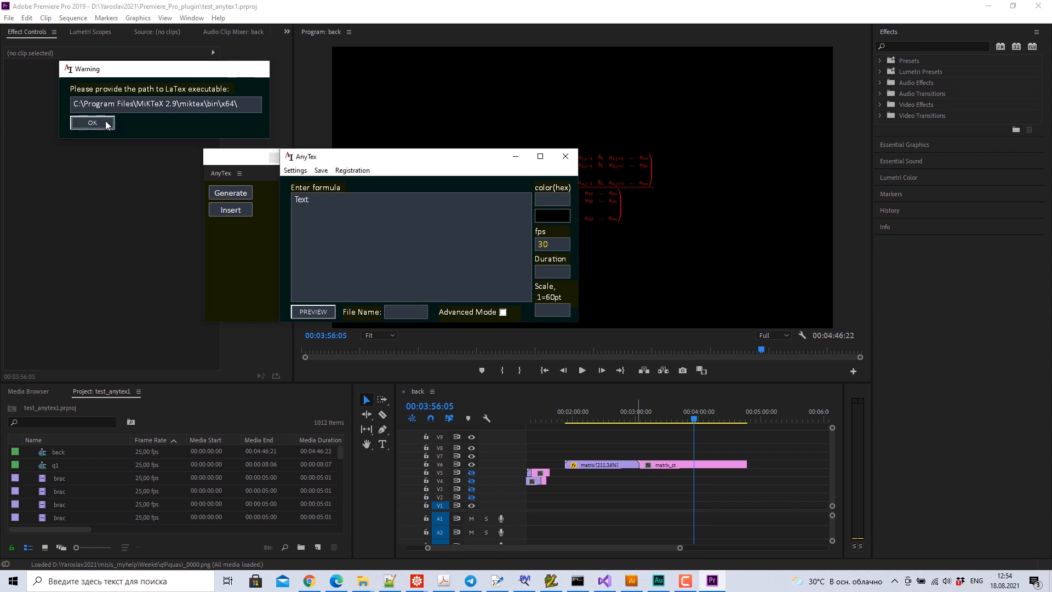
Accept the MiKTeX bin path as AnyTex's LaTeX executable
{"action": "left_click", "coordinate": [92, 123]}
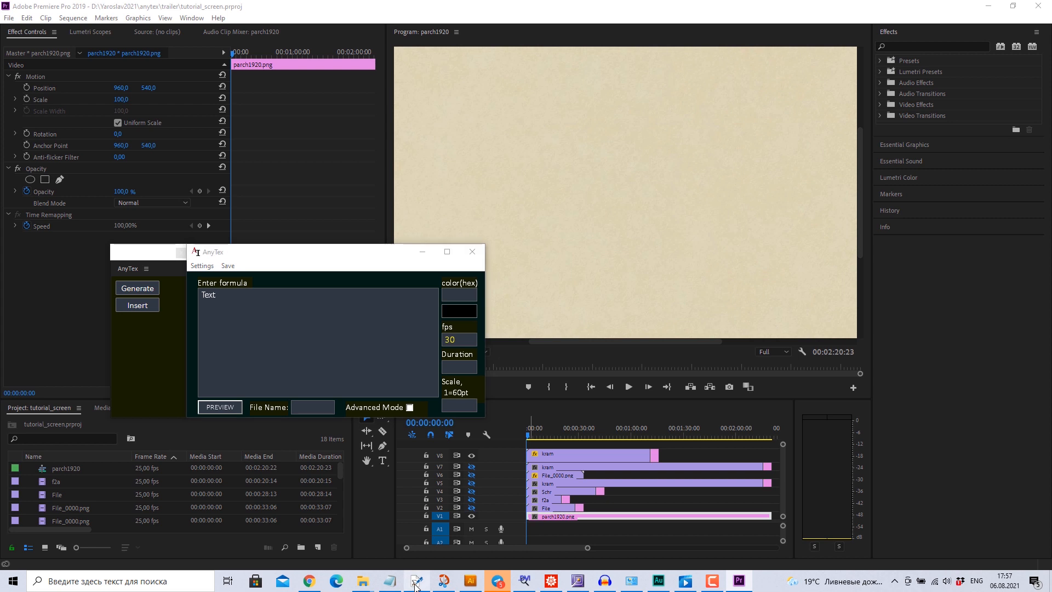
Enter the Π₊ formula with omega over pi and sinh, dismiss the save-path warning and preview it
{"action": "left_click", "coordinate": [416, 581]}
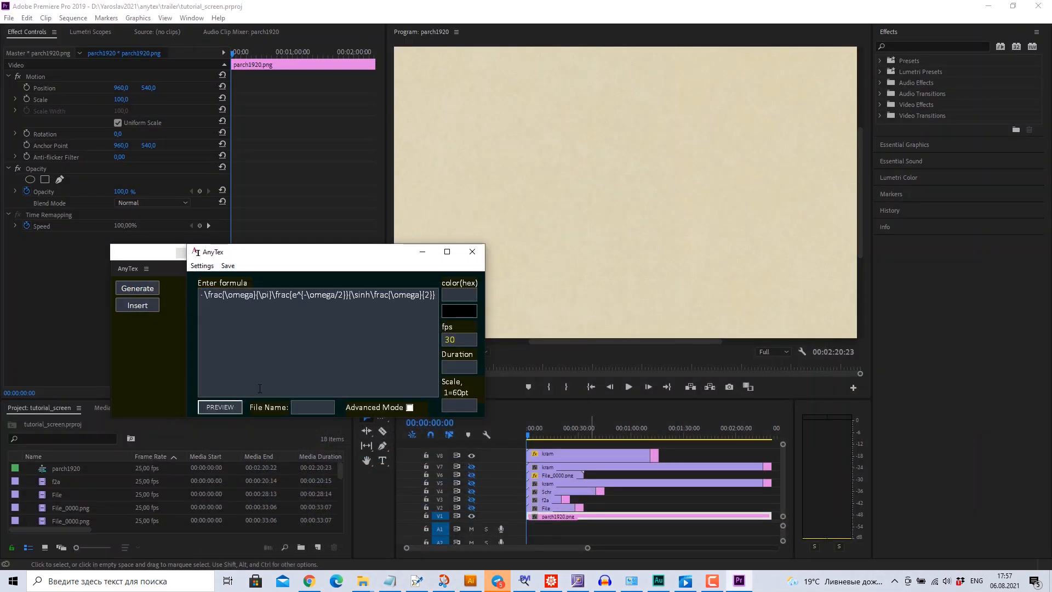
{"action": "left_click", "coordinate": [219, 406]}
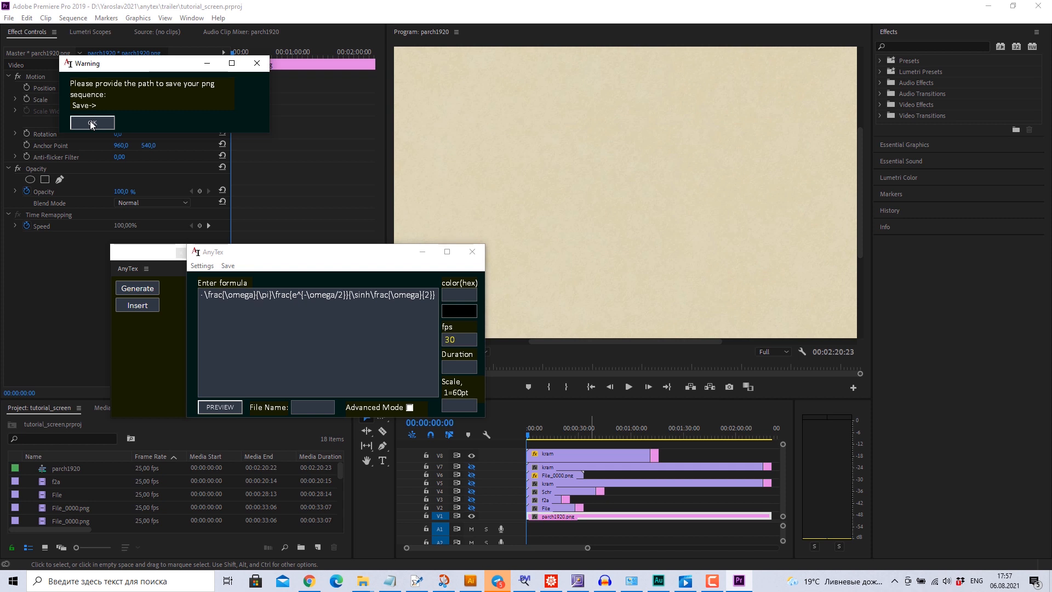
{"action": "left_click", "coordinate": [92, 123]}
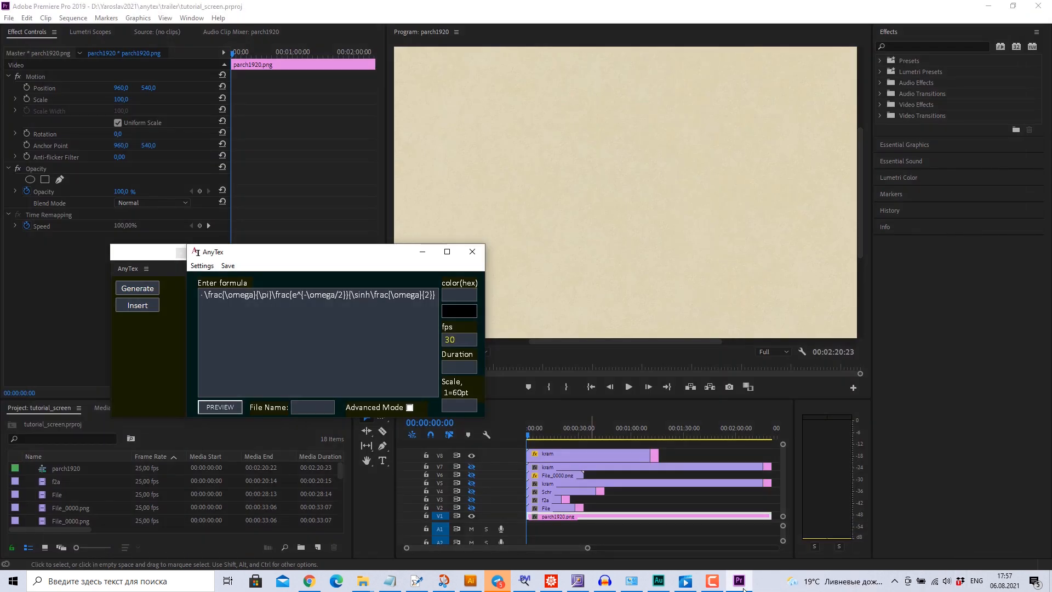
{"action": "left_click", "coordinate": [219, 407]}
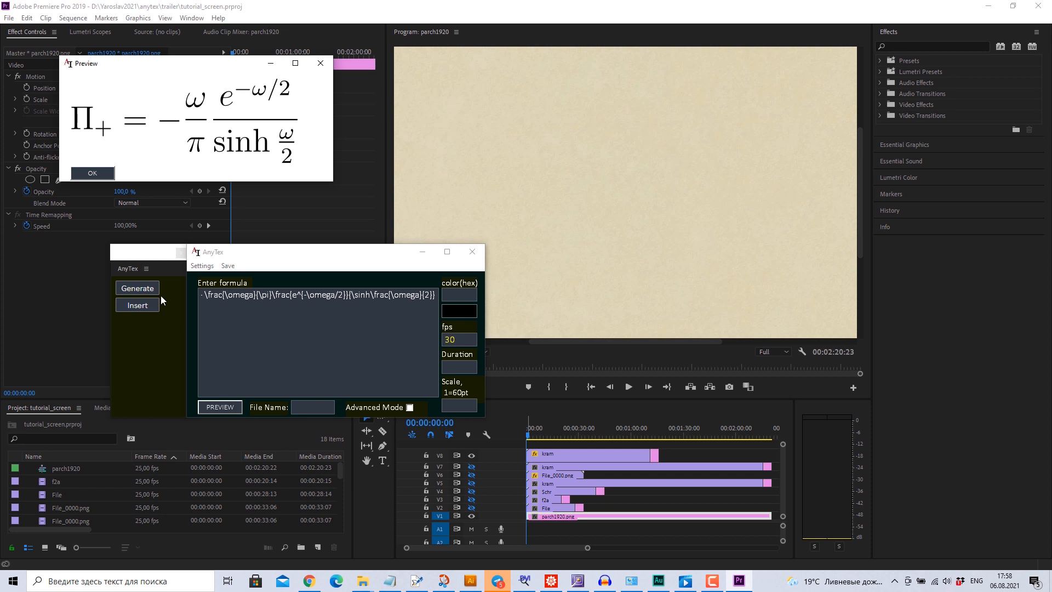
{"action": "left_click", "coordinate": [92, 172]}
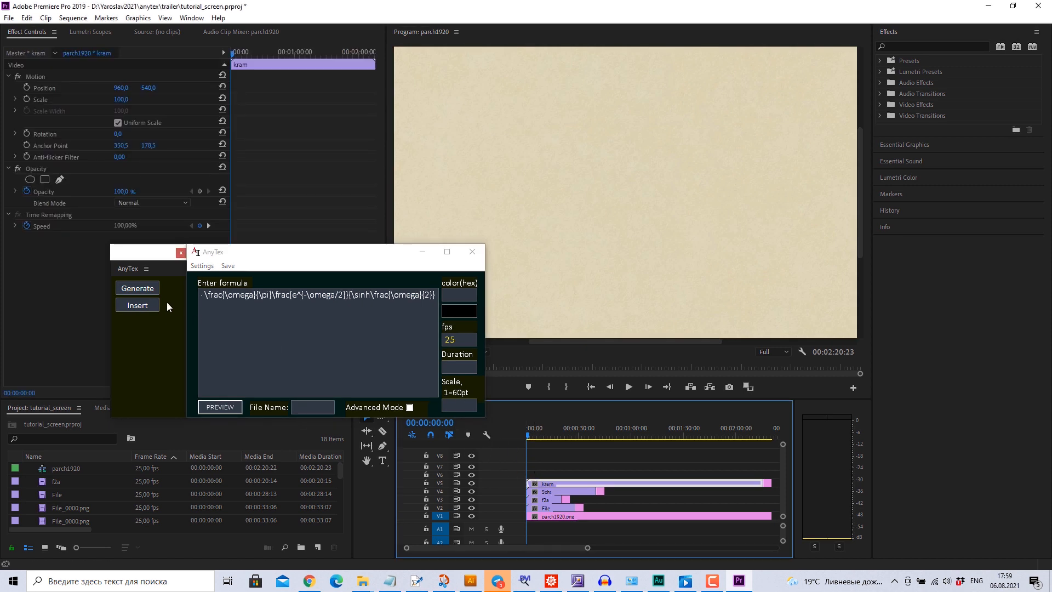
Insert the Π₊ formula PNG sequence onto the timeline above the parchment
{"action": "left_click", "coordinate": [137, 288]}
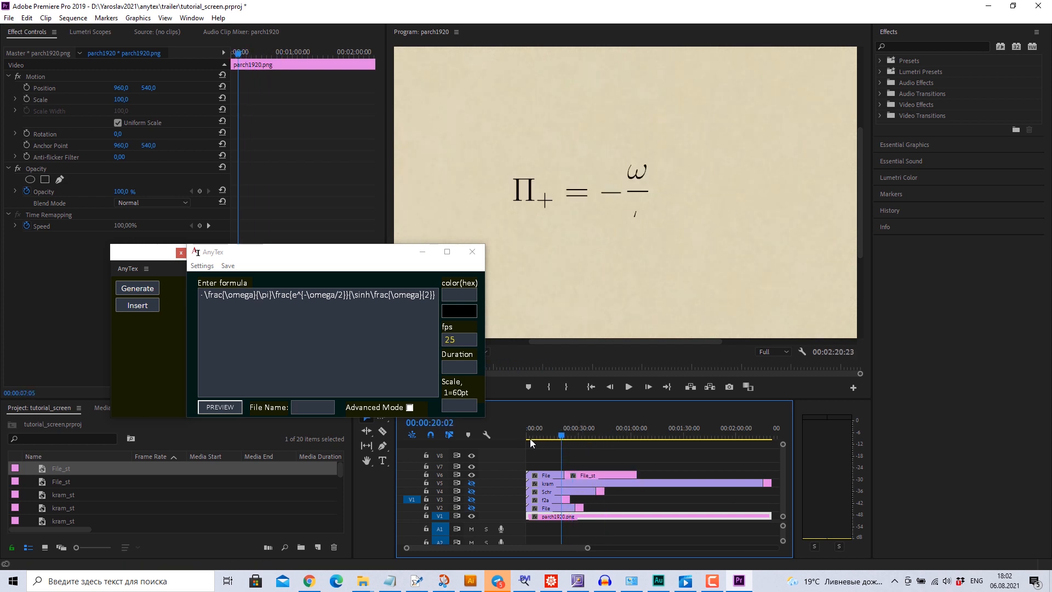
Return the playhead to 0, insert another File_st formula clip and move to the Duration field
{"action": "left_click", "coordinate": [527, 443]}
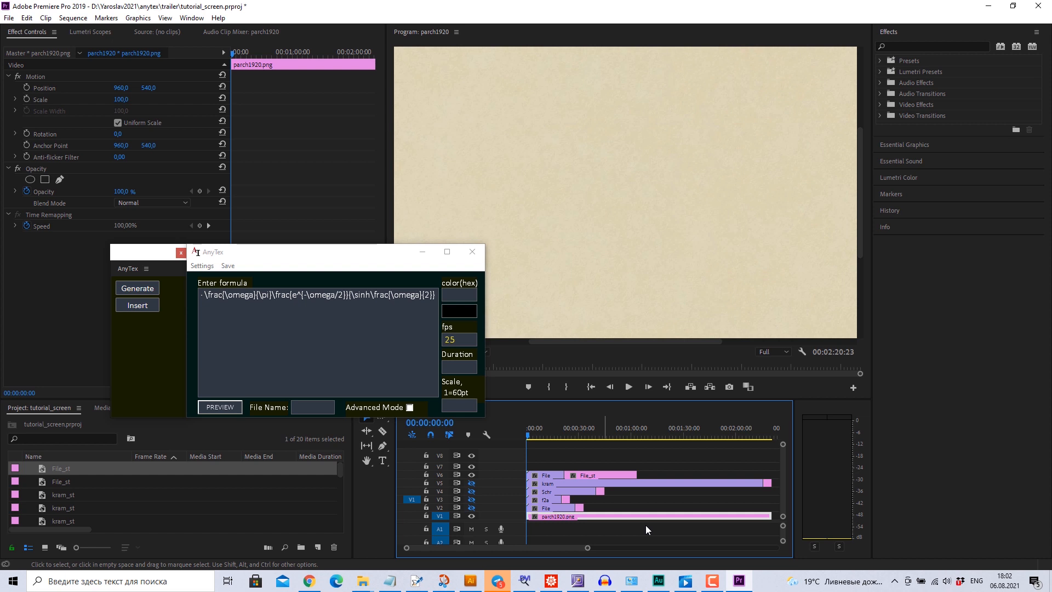
{"action": "left_click", "coordinate": [600, 475]}
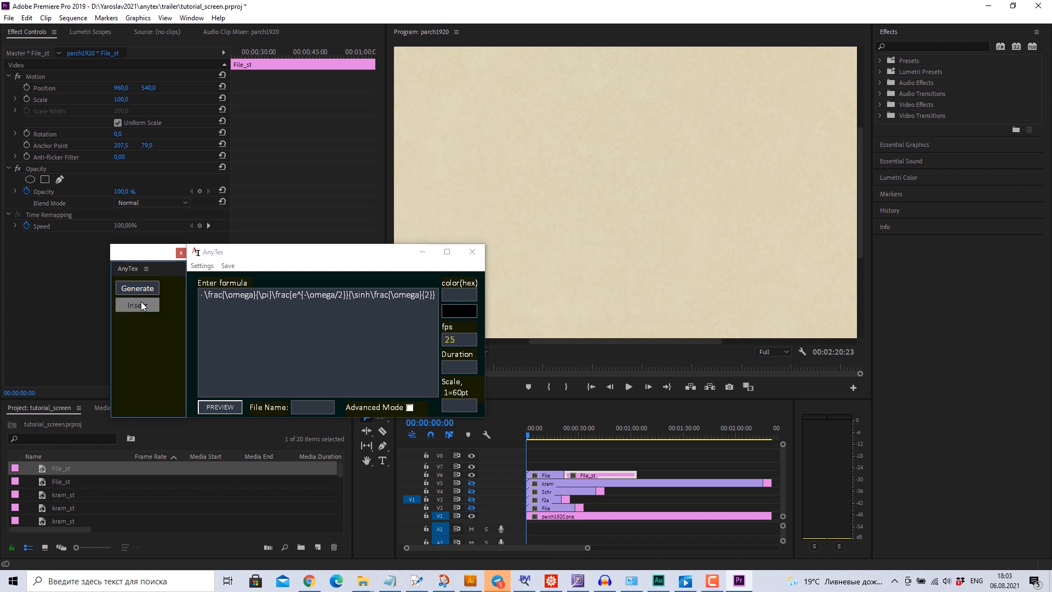
{"action": "left_click", "coordinate": [137, 305]}
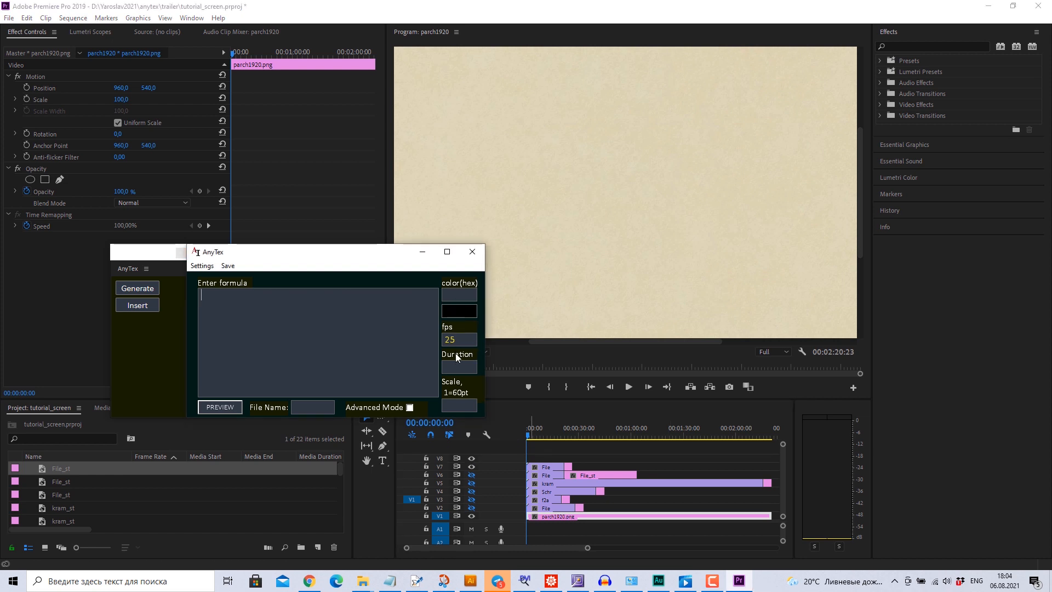
{"action": "left_click", "coordinate": [459, 367]}
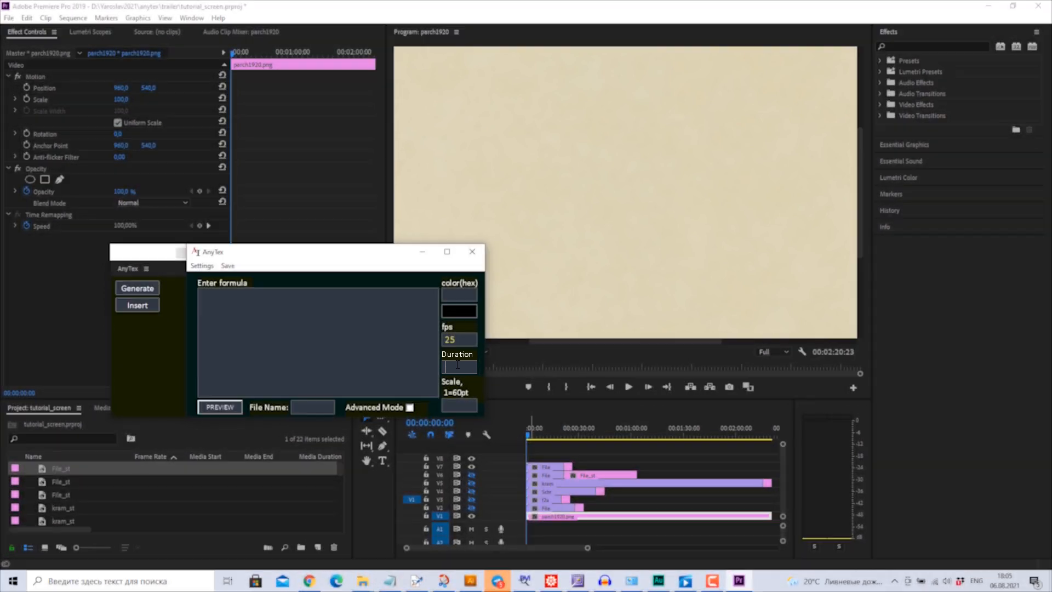
Enter the formula a+b, insert it, and set AnyTex file name apb with duration 0
{"action": "type", "text": "a+"}
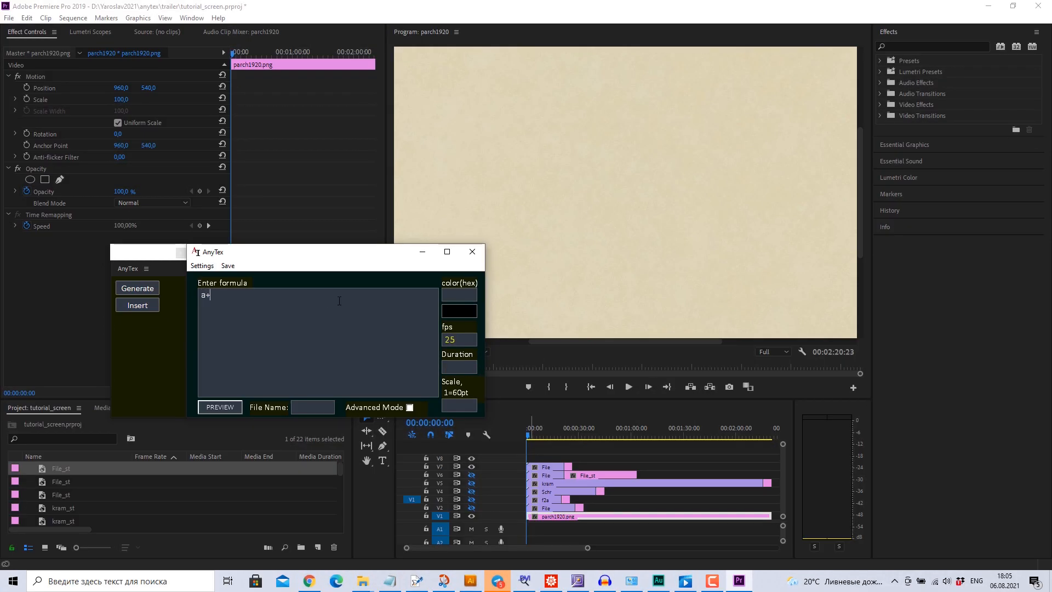
{"action": "left_click", "coordinate": [220, 407]}
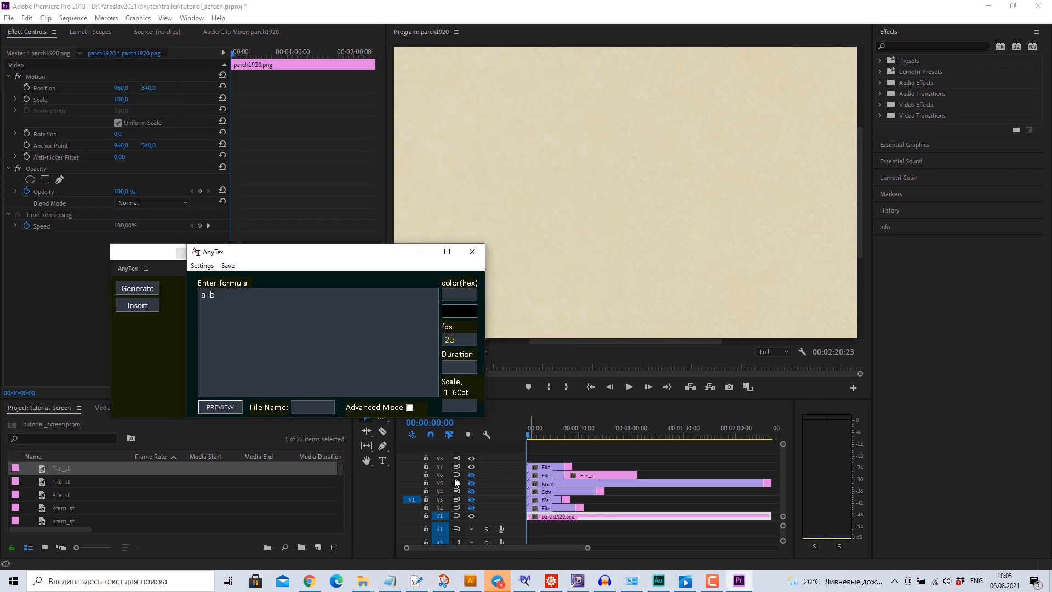
{"action": "left_click", "coordinate": [137, 287]}
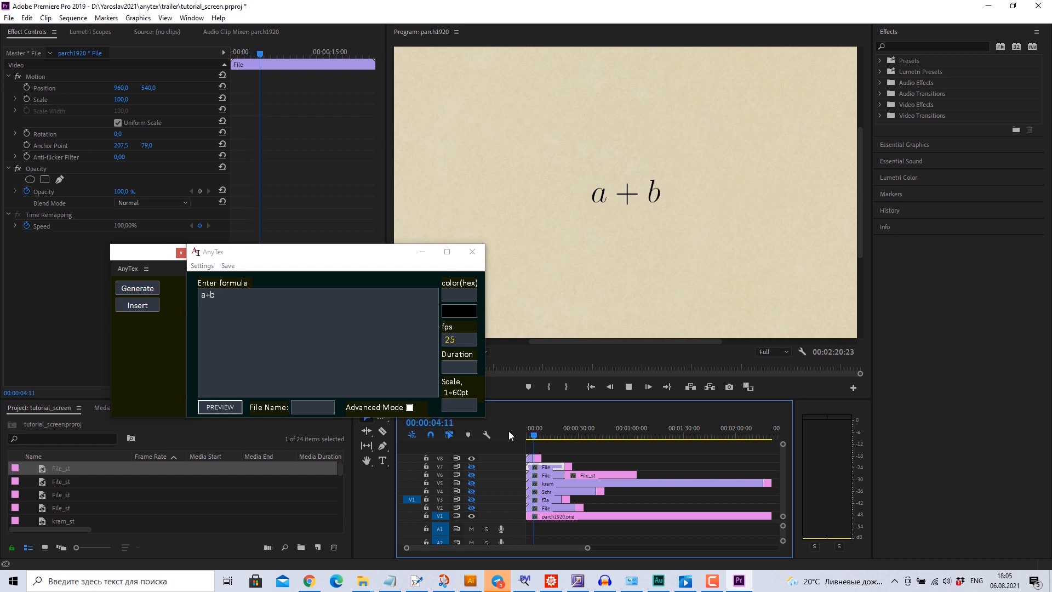
{"action": "left_click", "coordinate": [628, 386]}
{"action": "type", "text": "2"}
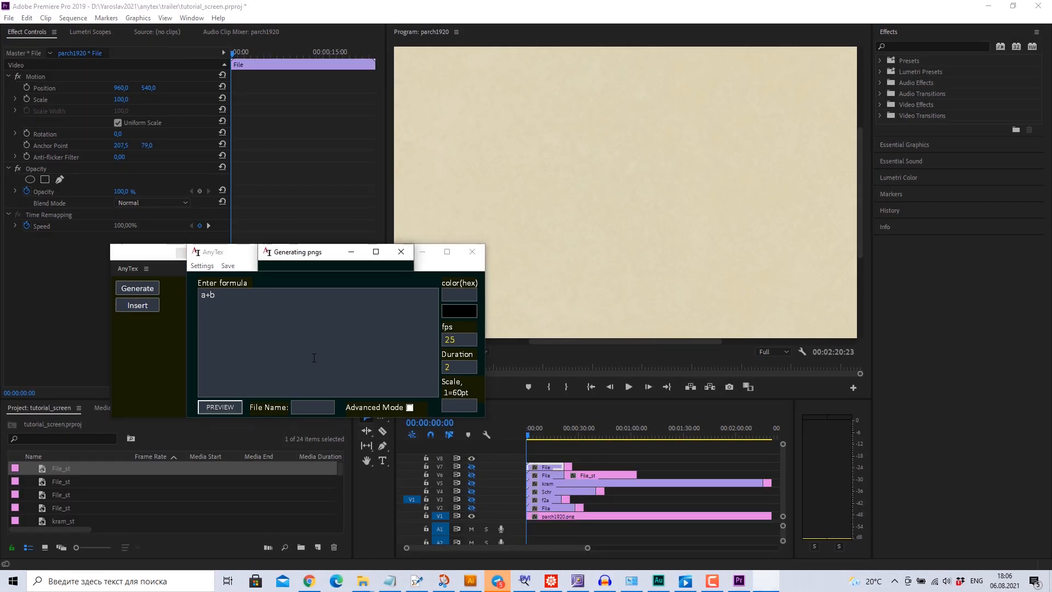
{"action": "left_click", "coordinate": [137, 288]}
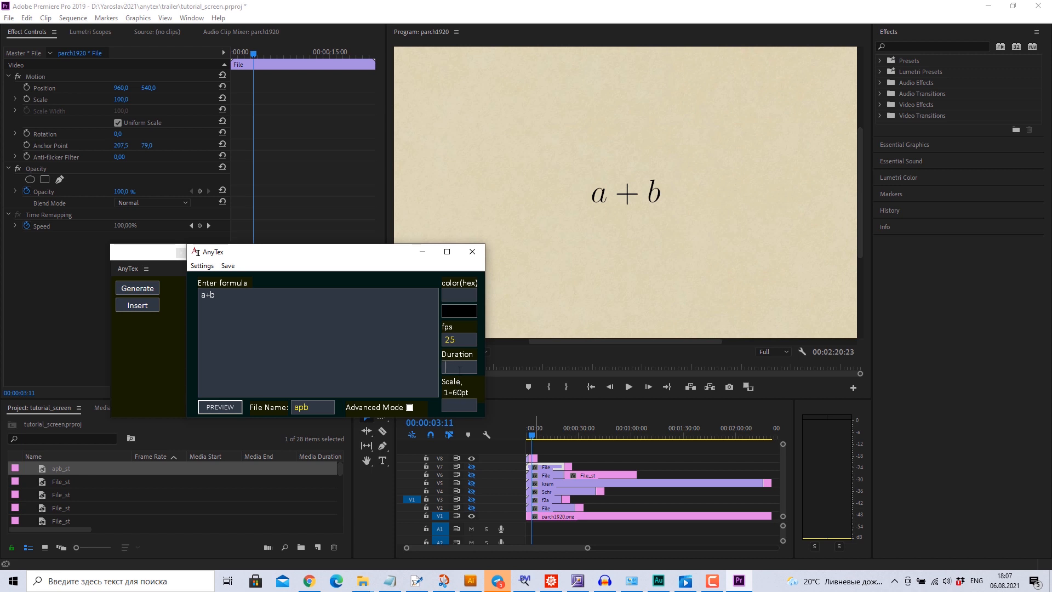
{"action": "mouse_move", "coordinate": [537, 401]}
{"action": "type", "text": "0"}
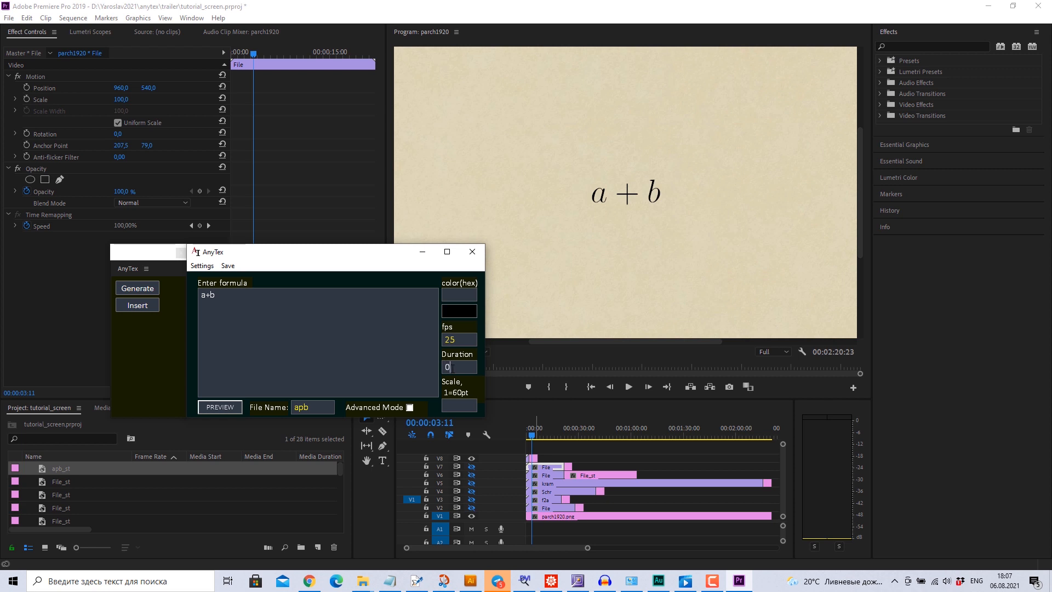
Generate the apb sequence and pick the terracotta code e2725b from the notes for the colour field
{"action": "left_click", "coordinate": [137, 289]}
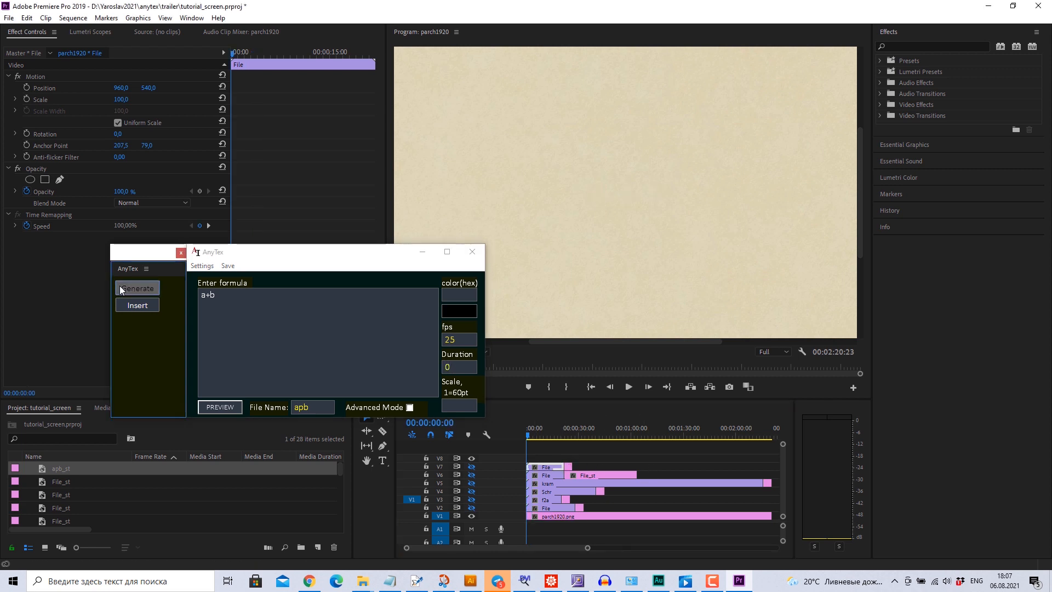
{"action": "left_click", "coordinate": [137, 288]}
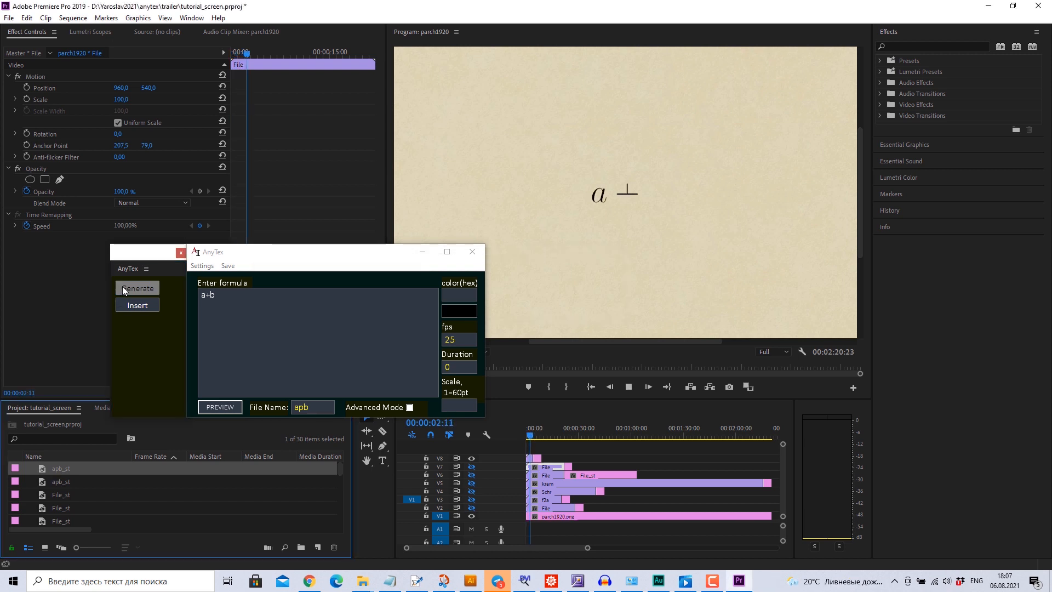
{"action": "left_click", "coordinate": [137, 288]}
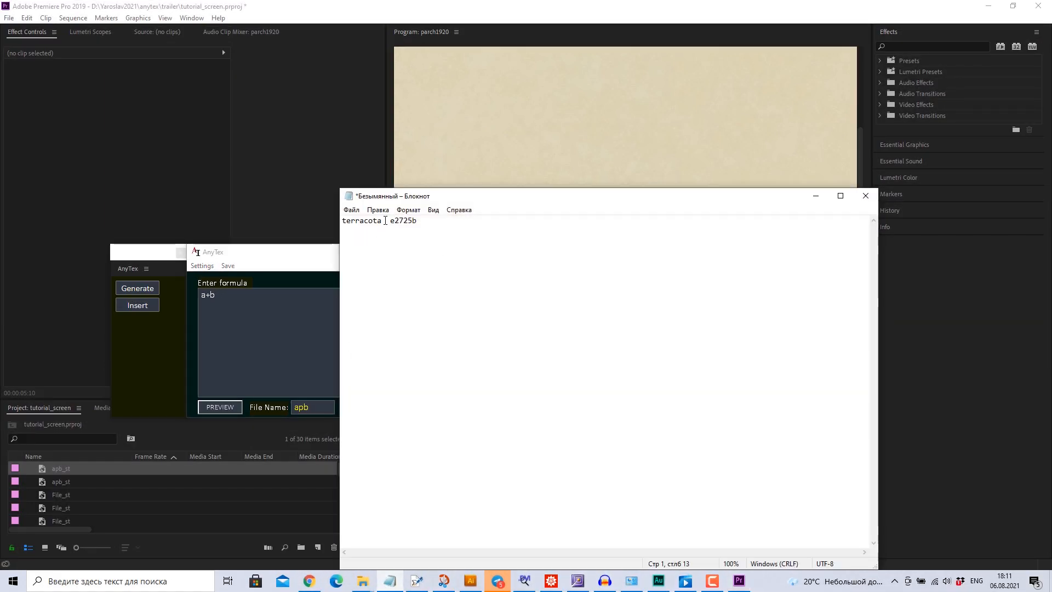
{"action": "double_click", "coordinate": [402, 220]}
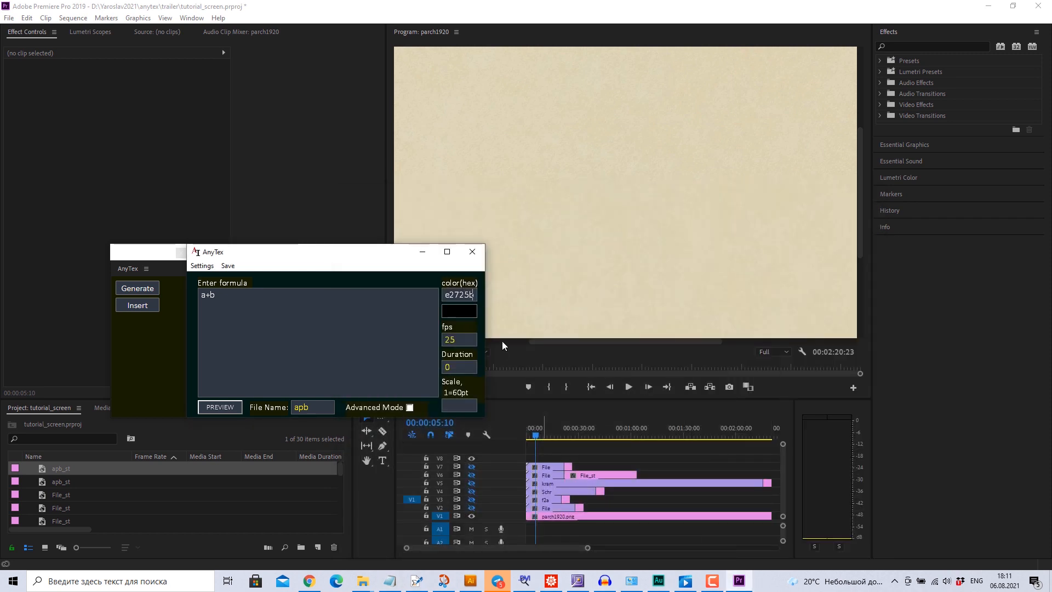
Preview a+b in terracotta e2725b and generate its PNG frames as apb1a
{"action": "left_click", "coordinate": [219, 408]}
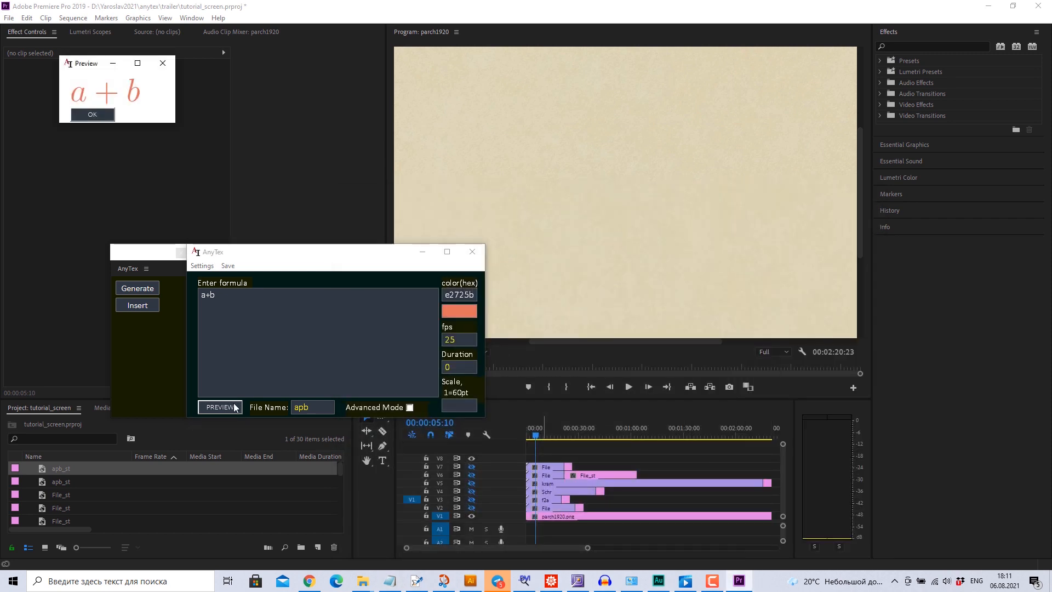
{"action": "left_click", "coordinate": [137, 288]}
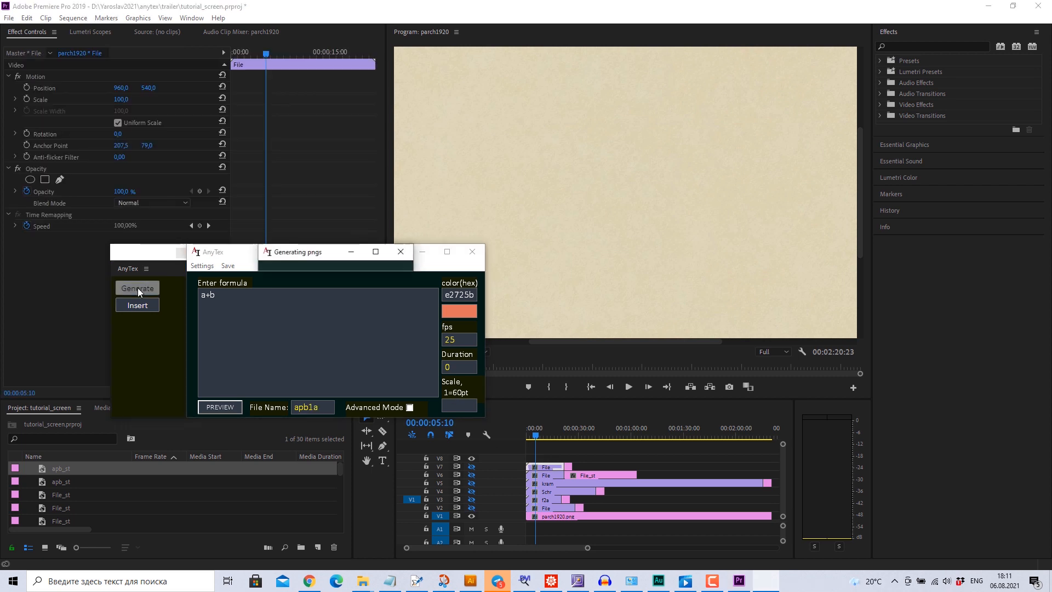
{"action": "left_click", "coordinate": [137, 289]}
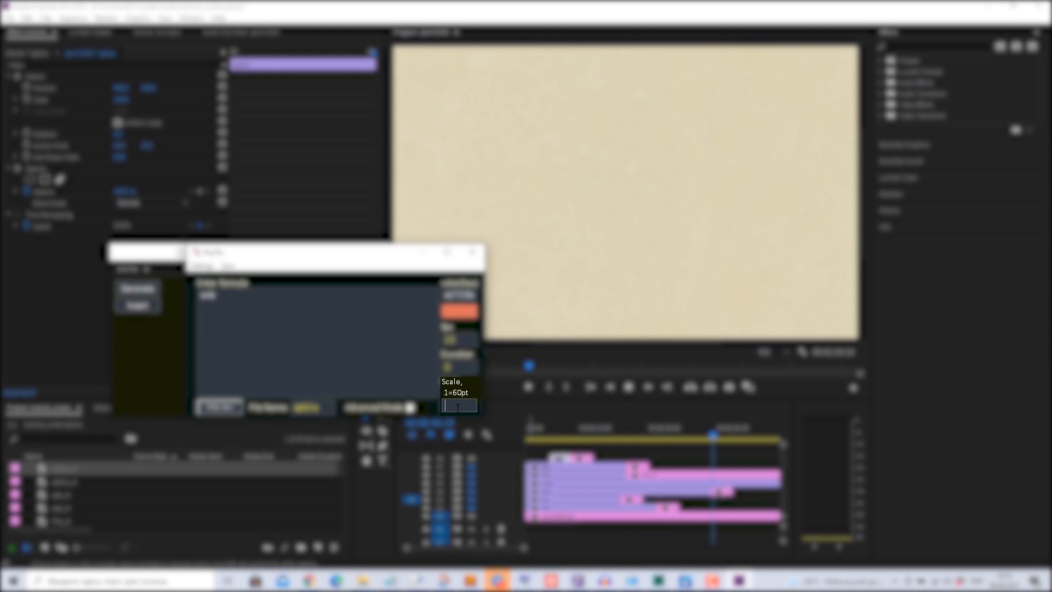
Check the orange a+b preview, then reset AnyTex to black 000000 and scale 1.5
{"action": "left_click", "coordinate": [219, 407]}
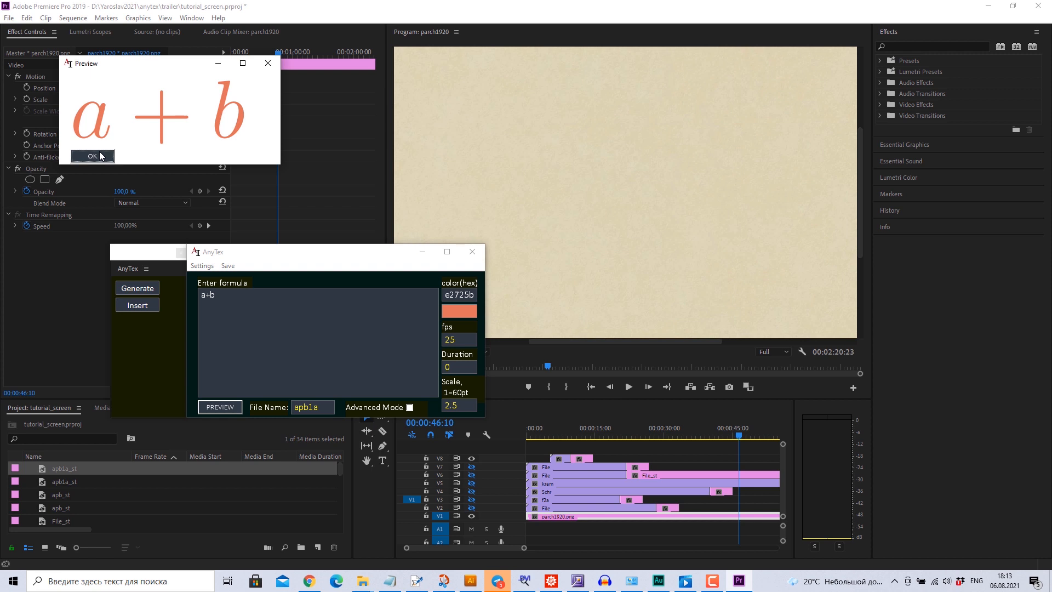
{"action": "left_click", "coordinate": [92, 155]}
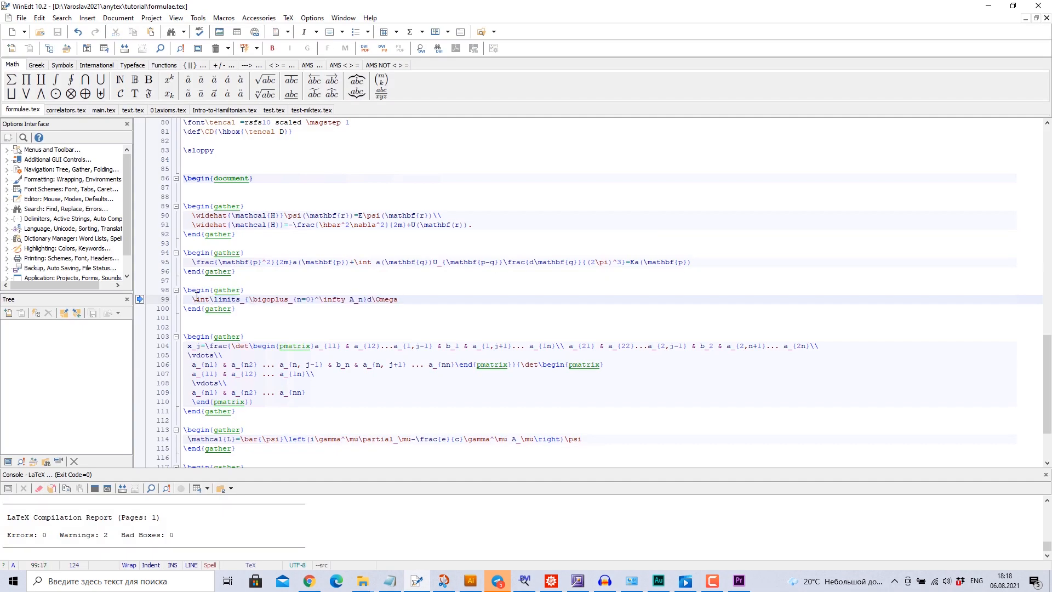
{"action": "left_click", "coordinate": [737, 581]}
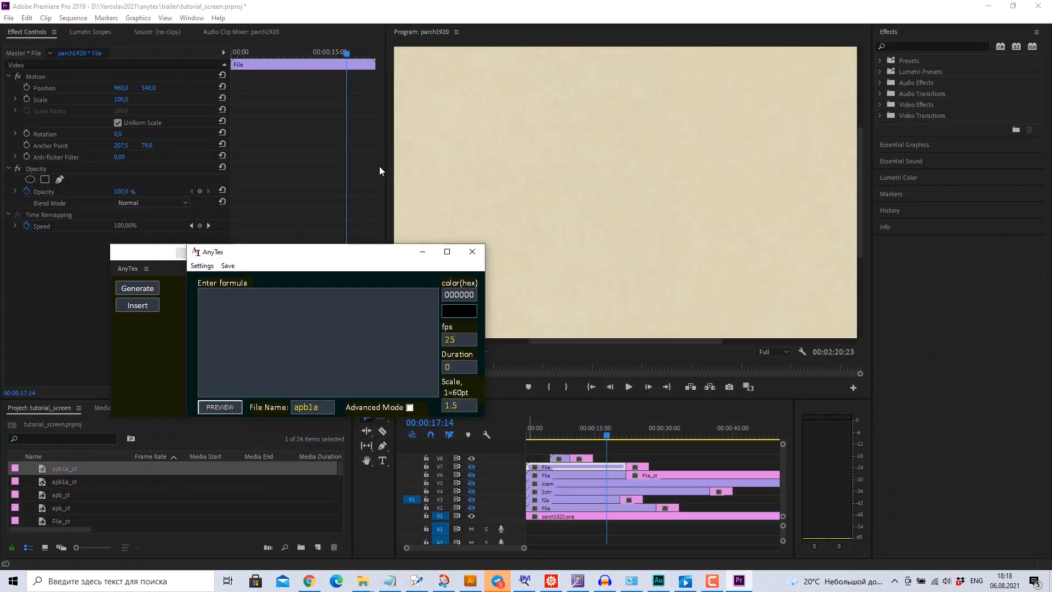
Preview the pasted integral formula, then replace it with the align df′ partial-derivative expression
{"action": "left_click", "coordinate": [219, 407]}
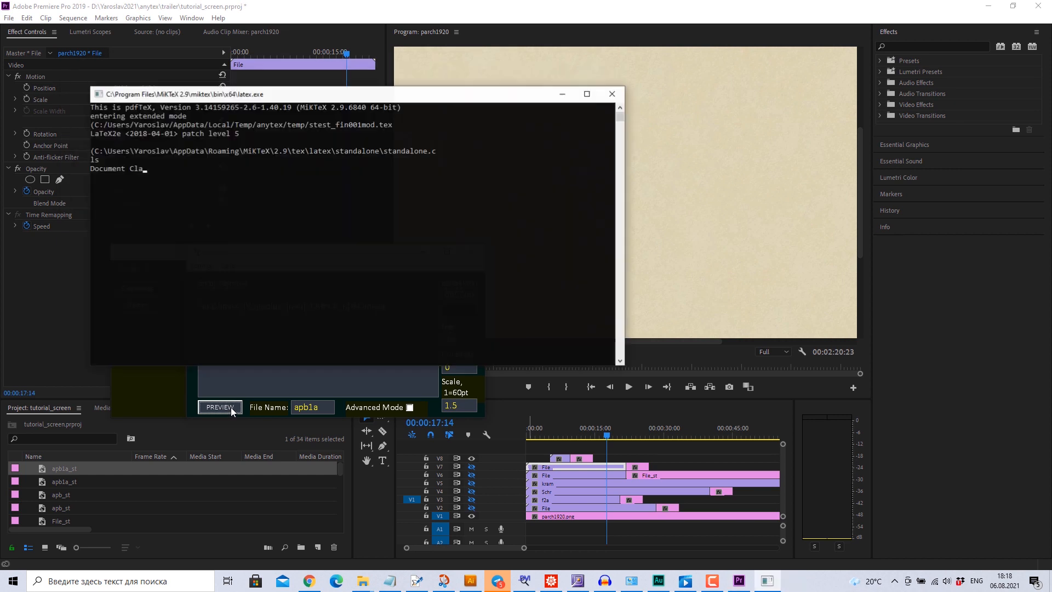
{"action": "left_click", "coordinate": [219, 407]}
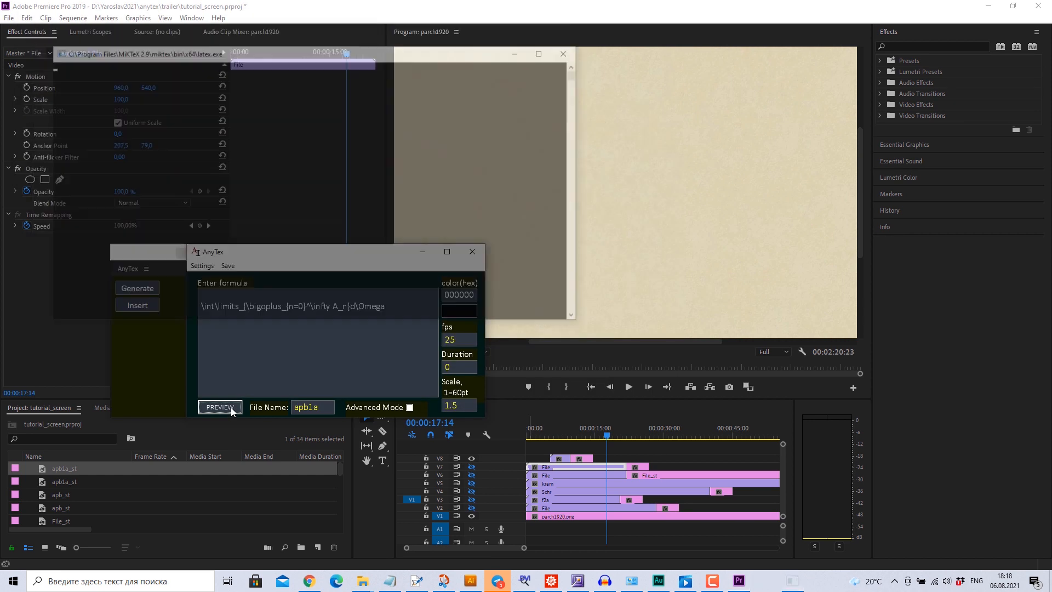
{"action": "left_click", "coordinate": [219, 408]}
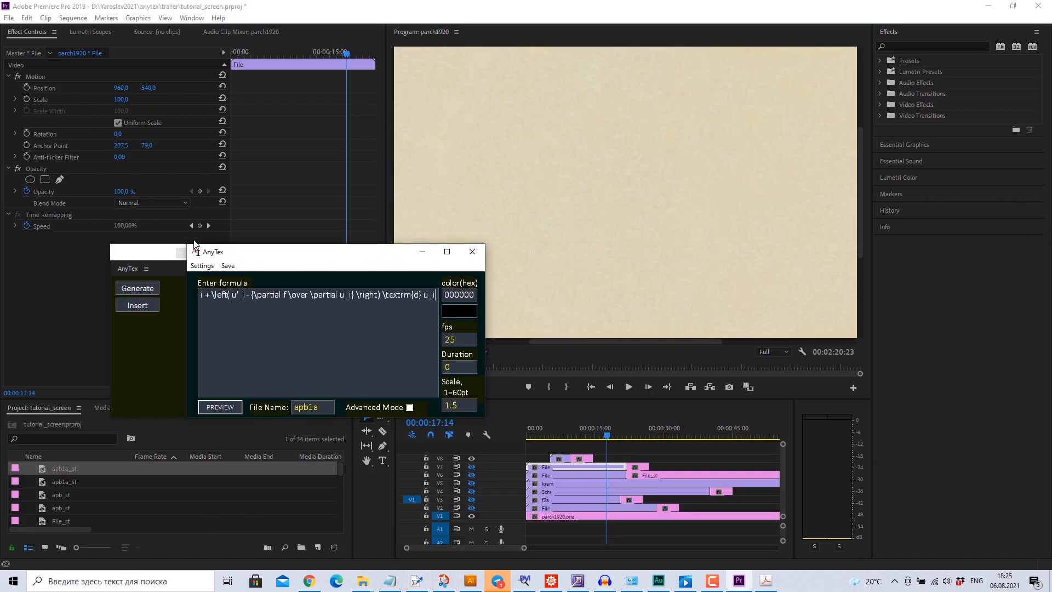
Render the df′ formula preview at scale 0.6, passing the latex.exe warnings, and close it
{"action": "left_click", "coordinate": [219, 406]}
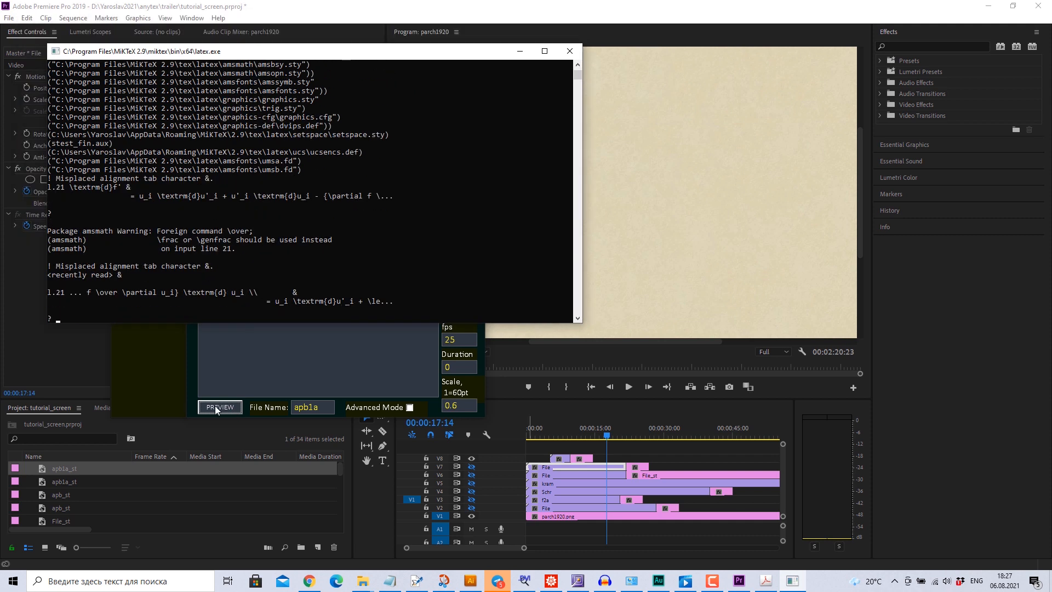
{"action": "left_click", "coordinate": [219, 406]}
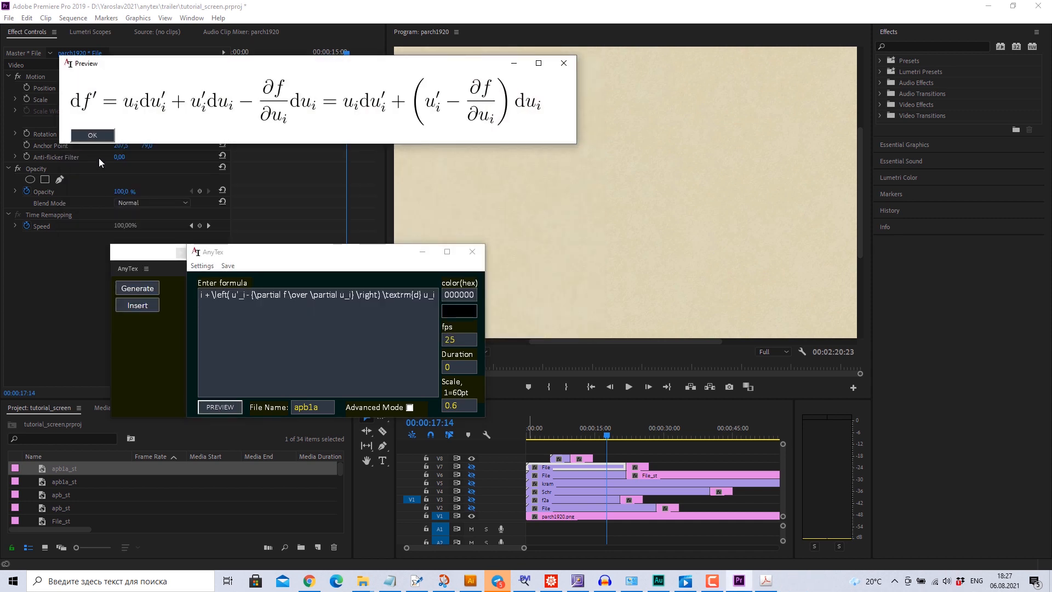
{"action": "left_click", "coordinate": [92, 135]}
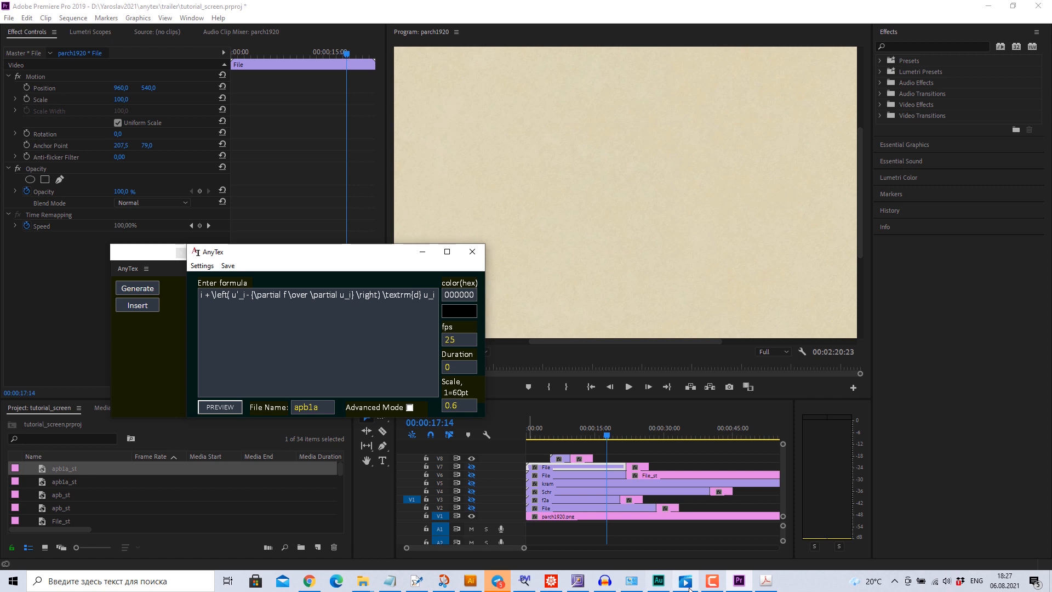
{"action": "left_click", "coordinate": [765, 580]}
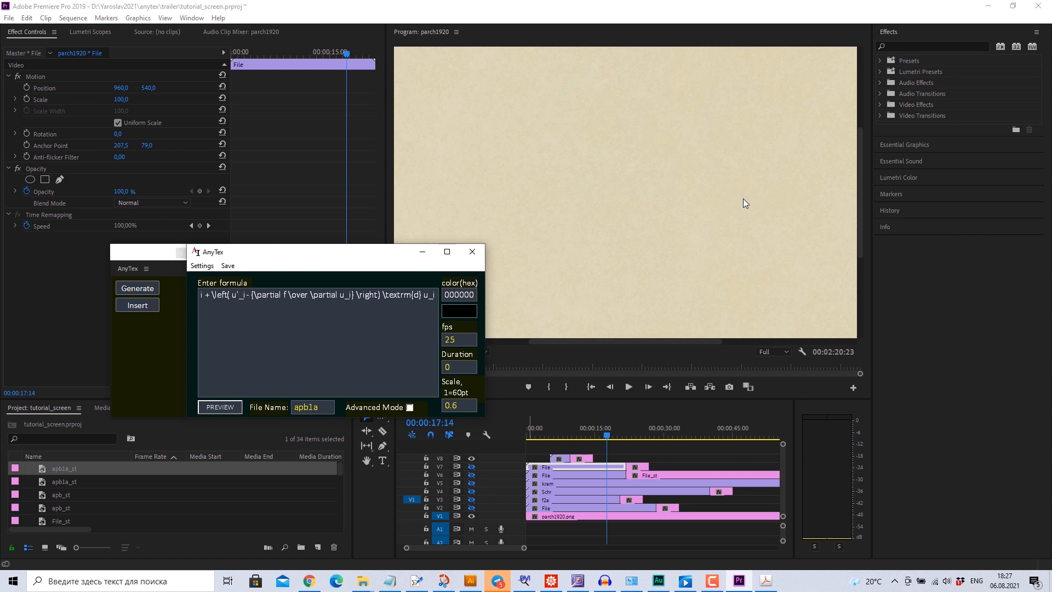
{"action": "mouse_move", "coordinate": [467, 394]}
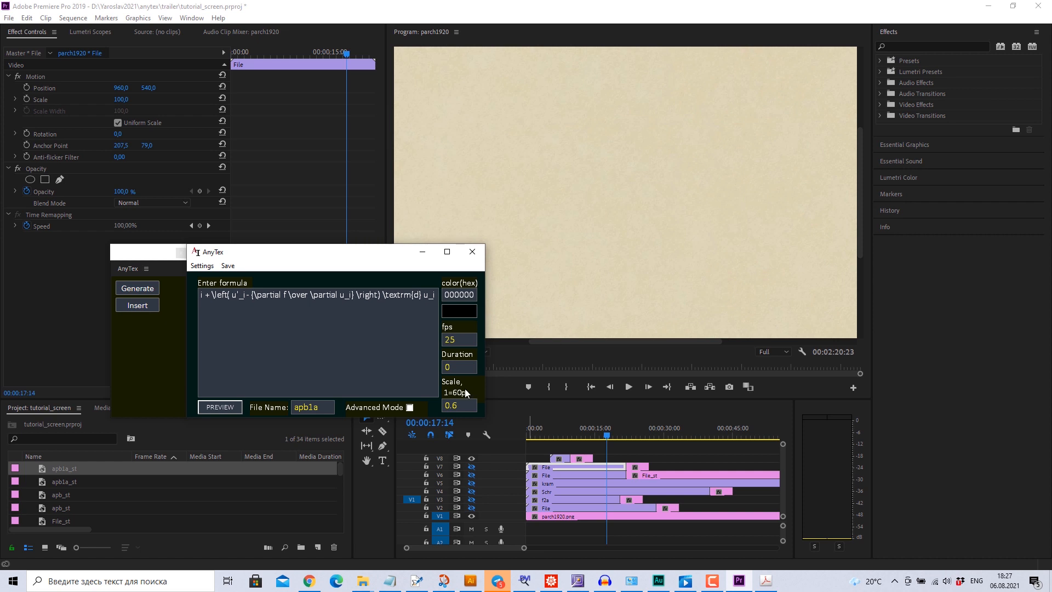
Generate the align* df′ formula in Advanced Mode and insert clip apb1a on the top track
{"action": "left_click", "coordinate": [408, 408]}
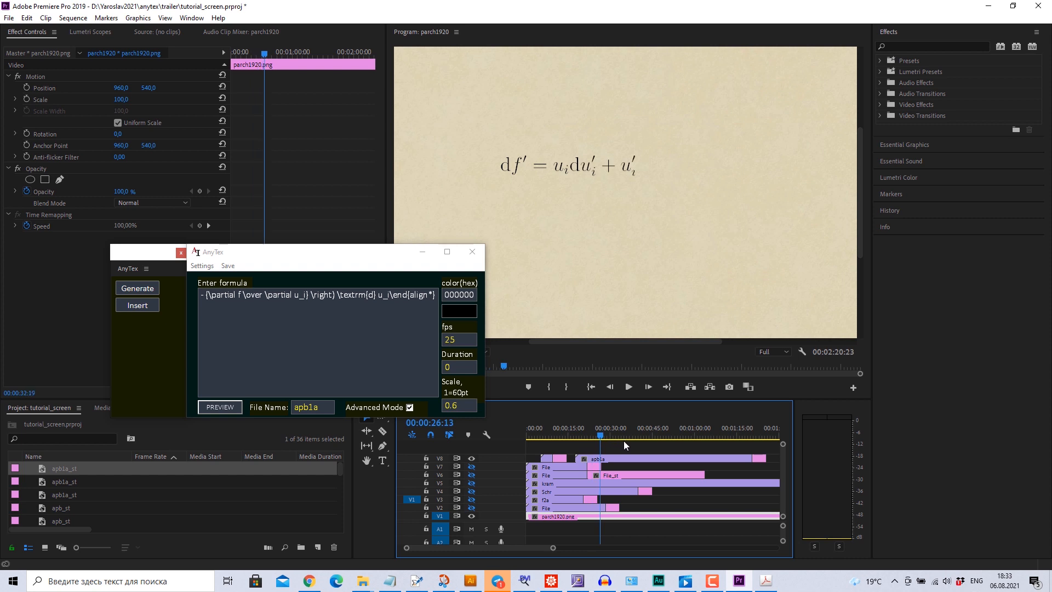
{"action": "left_click", "coordinate": [709, 435]}
{"action": "type", "text": "\\vareps"}
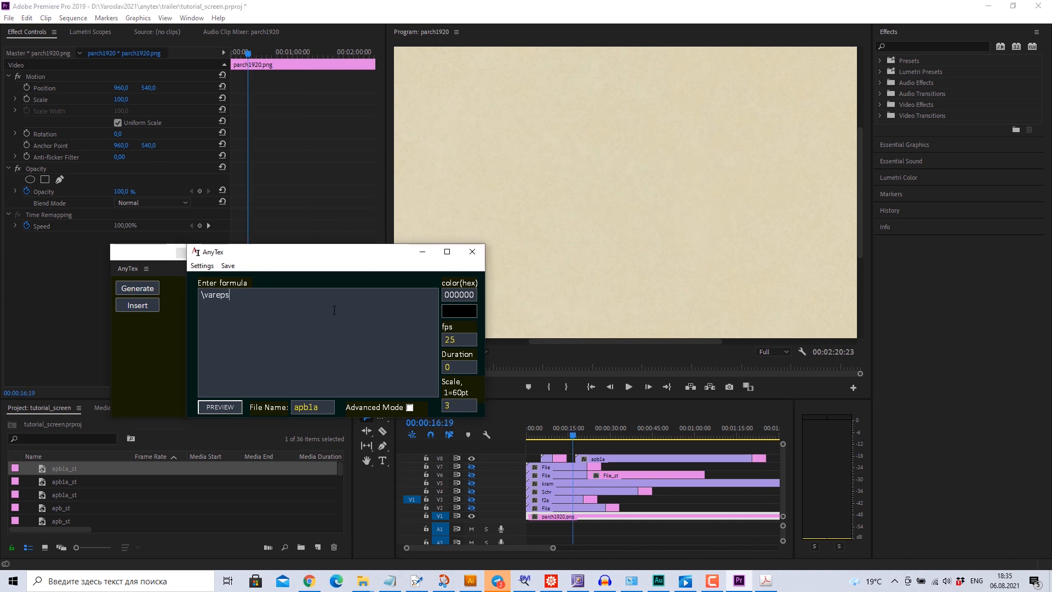
Add \def\ve{\varepsilon} to the preamble and preview \ve as ε at scale 3
{"action": "left_click", "coordinate": [219, 407]}
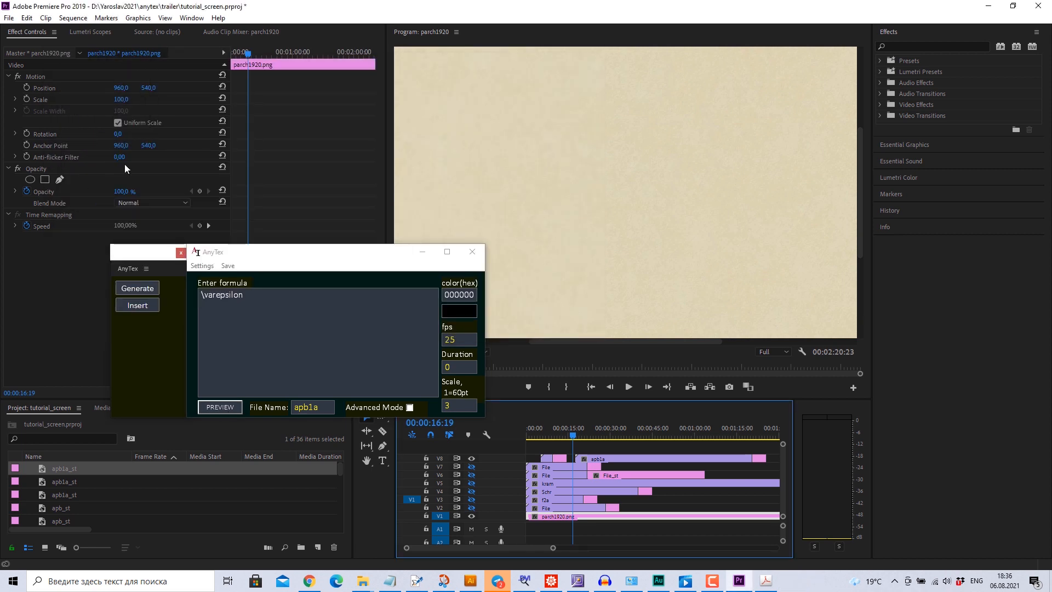
{"action": "left_click", "coordinate": [202, 265]}
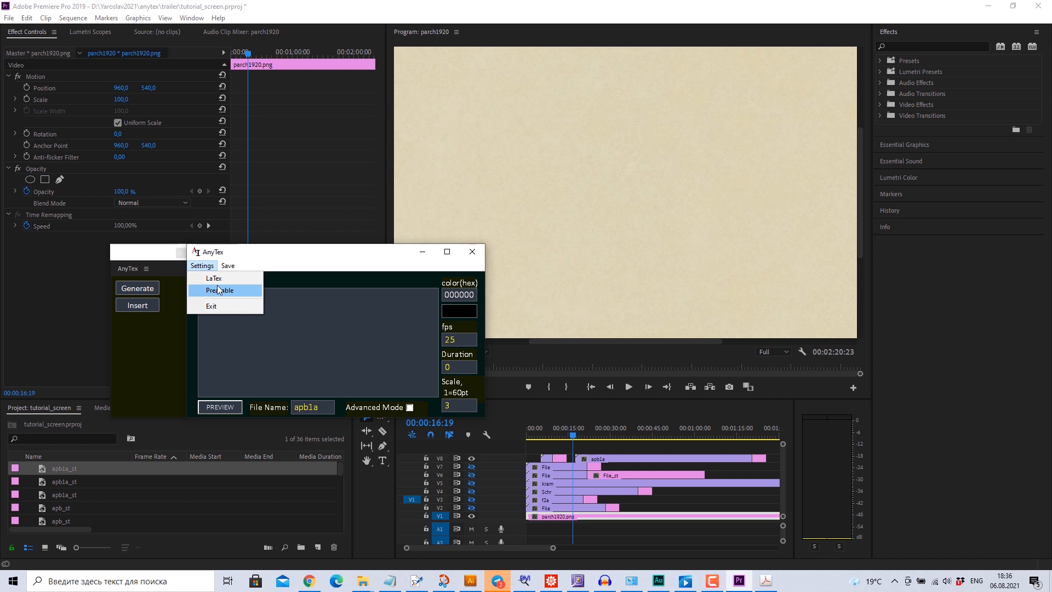
{"action": "left_click", "coordinate": [220, 290]}
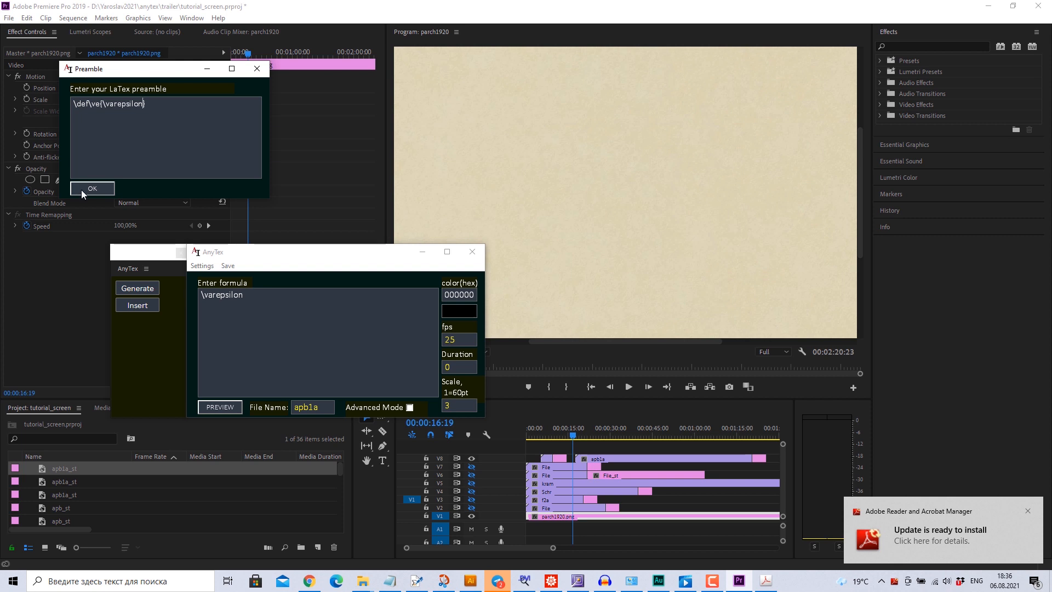
{"action": "left_click", "coordinate": [92, 187]}
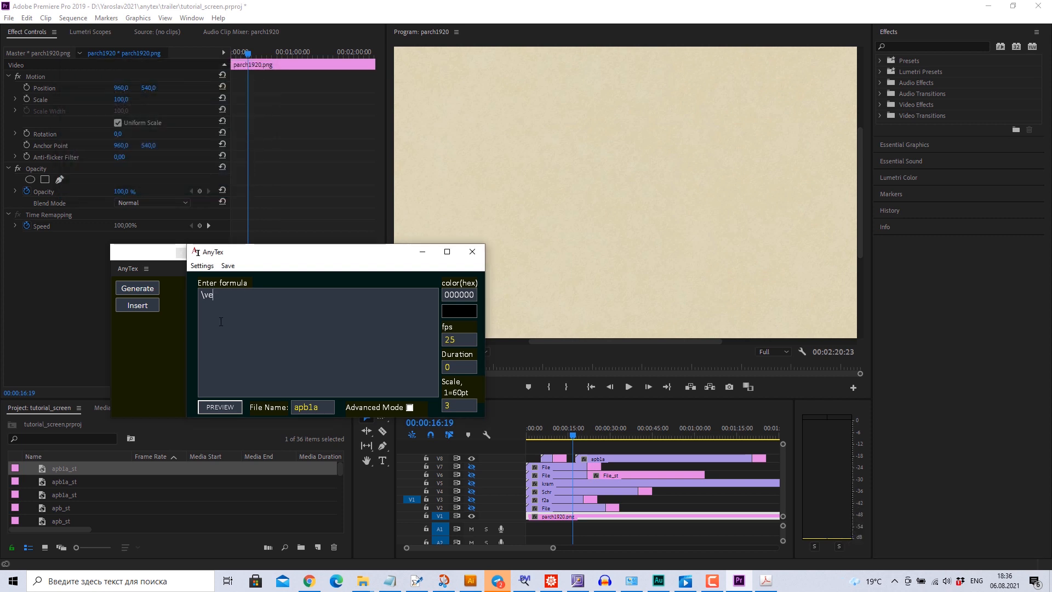
{"action": "left_click", "coordinate": [219, 407]}
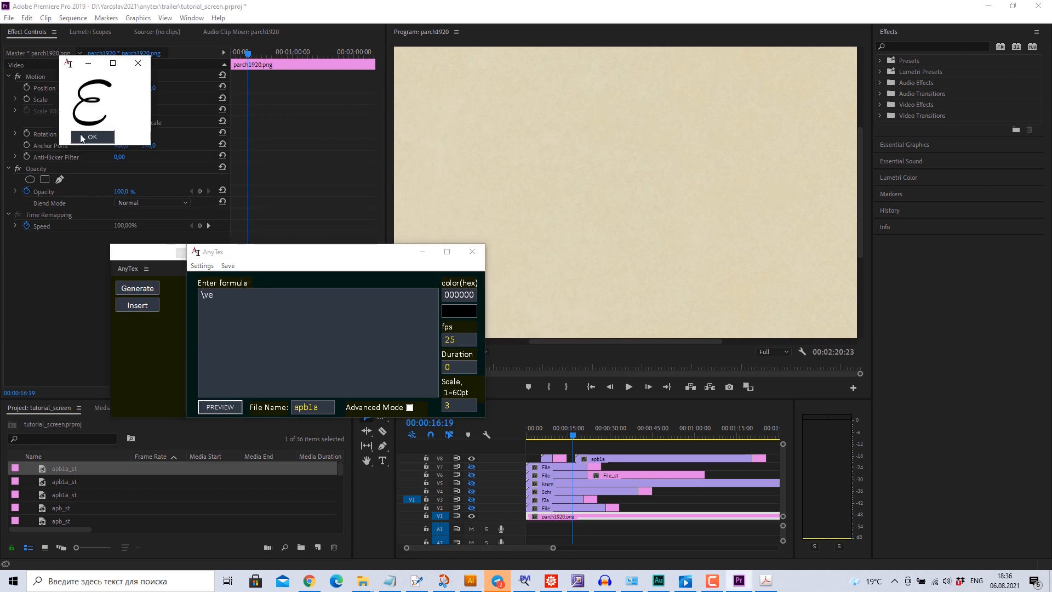
{"action": "left_click", "coordinate": [92, 137]}
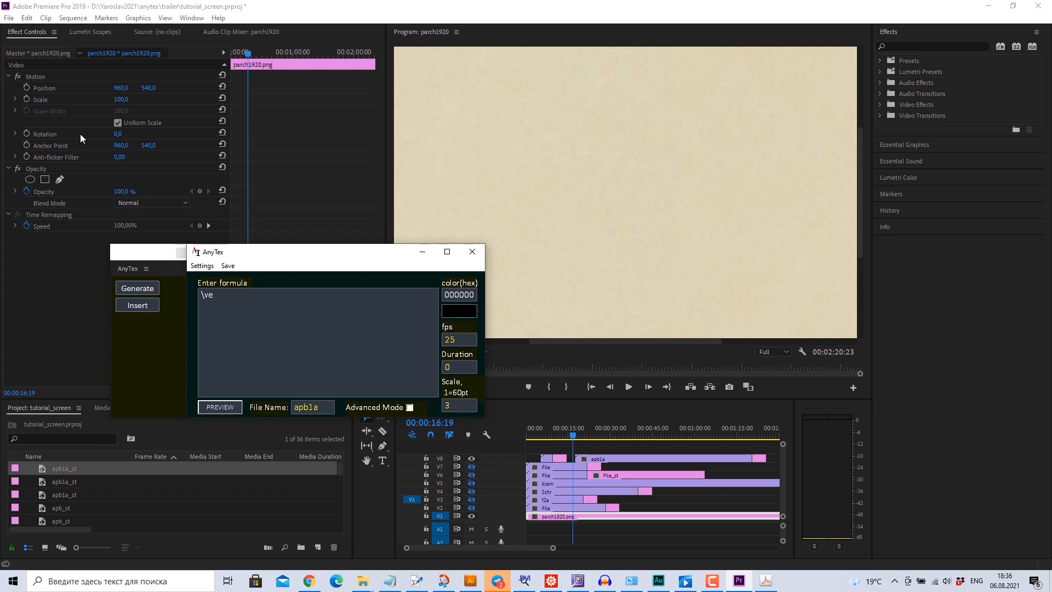
Define \def\br{\mathbf{r}} in the preamble and preview \br as a bold r
{"action": "type", "text": "\\mathbf{r"}
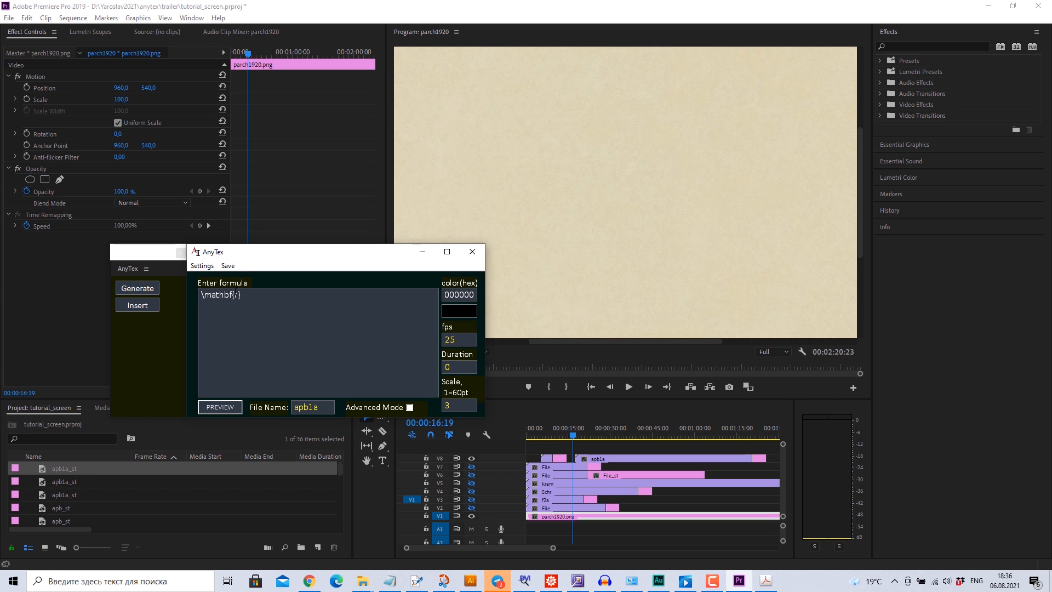
{"action": "left_click", "coordinate": [219, 407]}
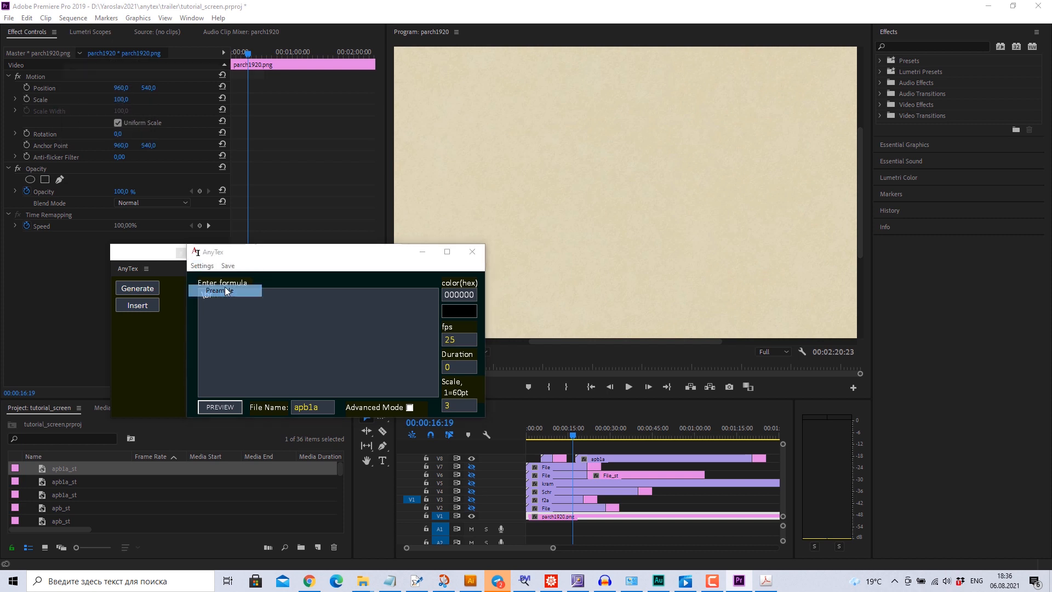
{"action": "left_click", "coordinate": [217, 290]}
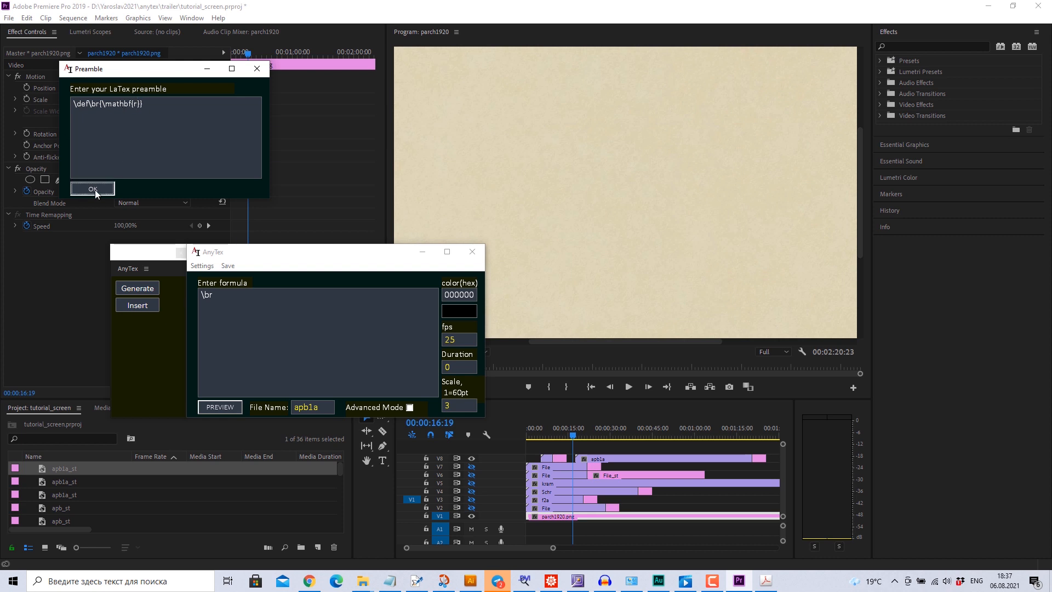
{"action": "left_click", "coordinate": [92, 189]}
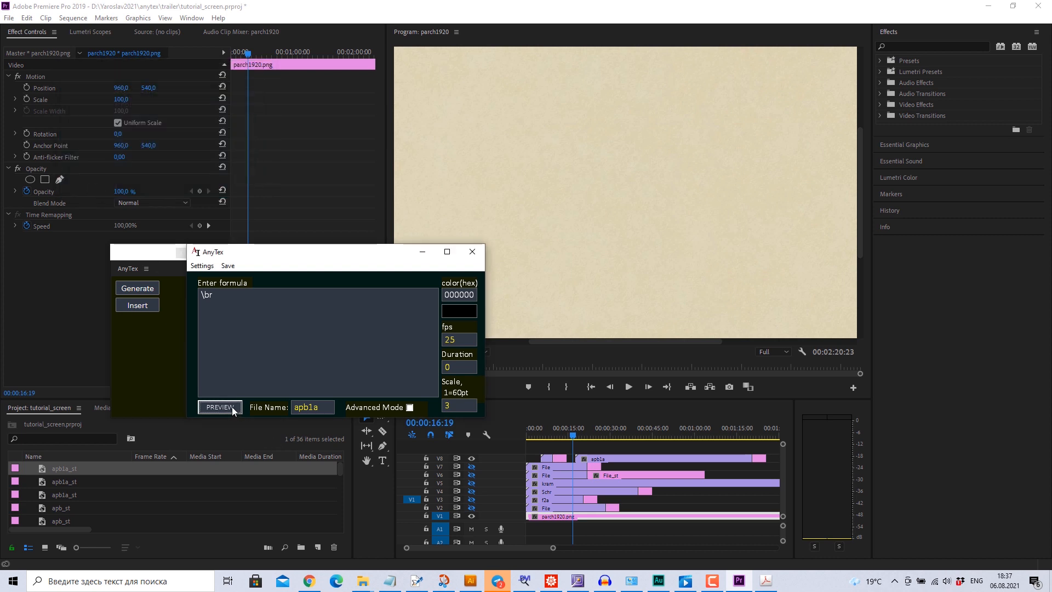
{"action": "left_click", "coordinate": [219, 408]}
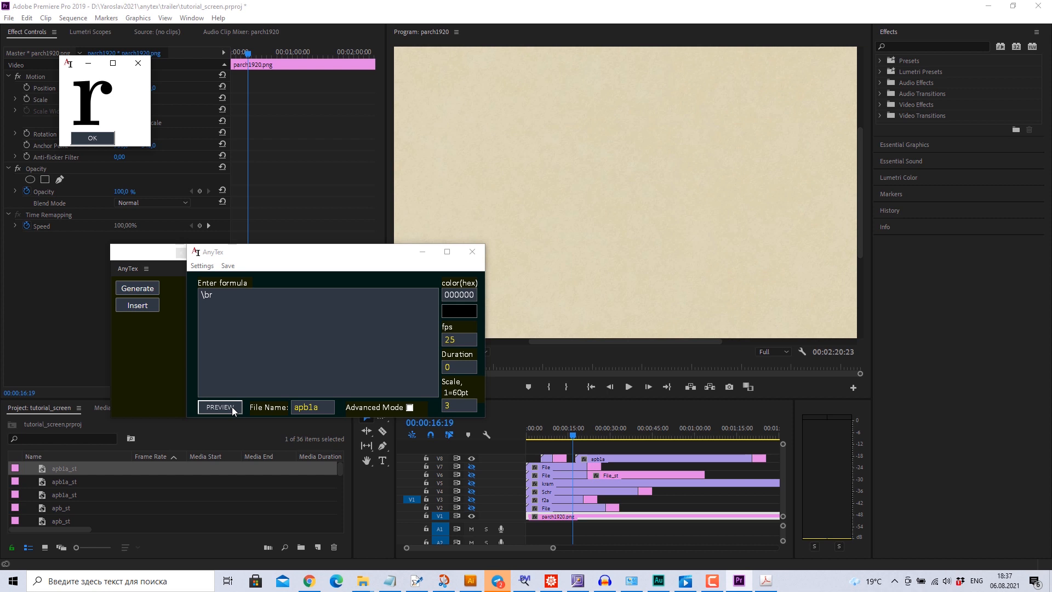